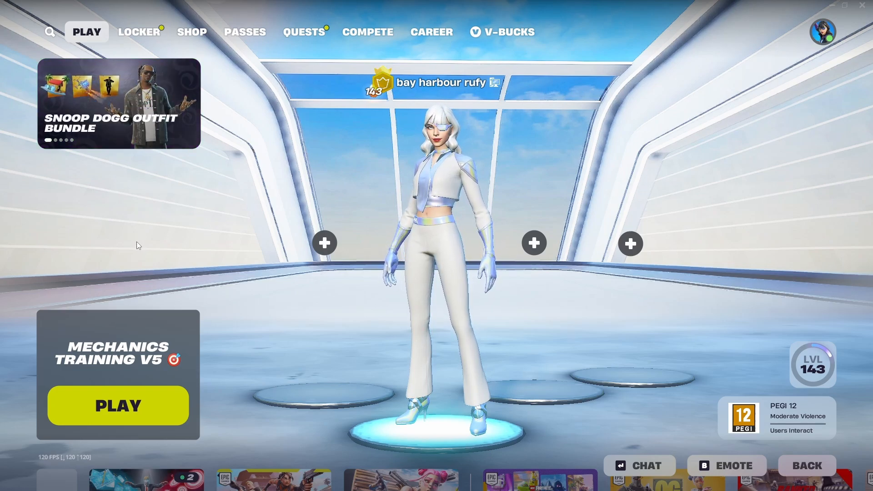
{"action": "mouse_move", "coordinate": [130, 279]}
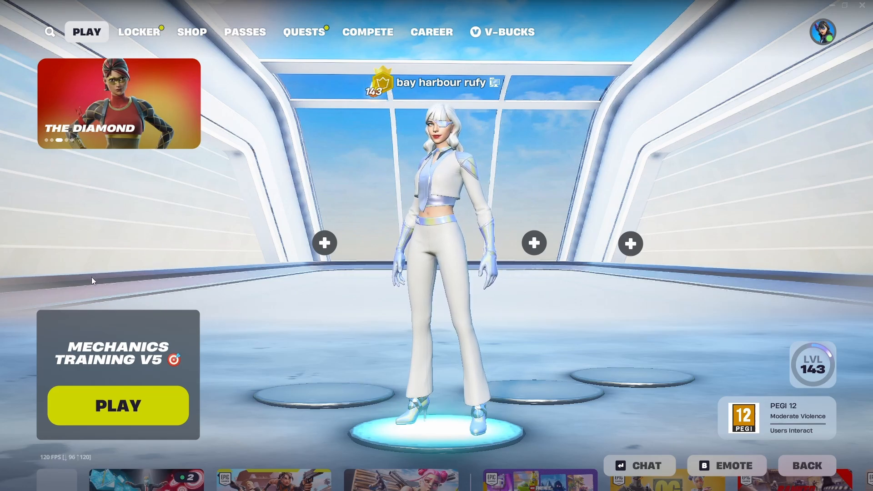
{"action": "mouse_move", "coordinate": [85, 274]}
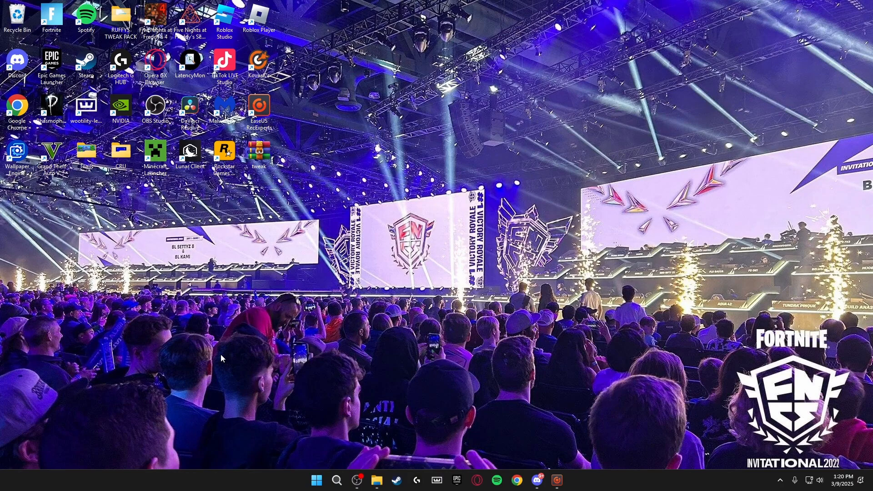
Open Settings' System > Notifications page with notifications and Do not disturb switched off.
{"action": "left_click", "coordinate": [566, 480]}
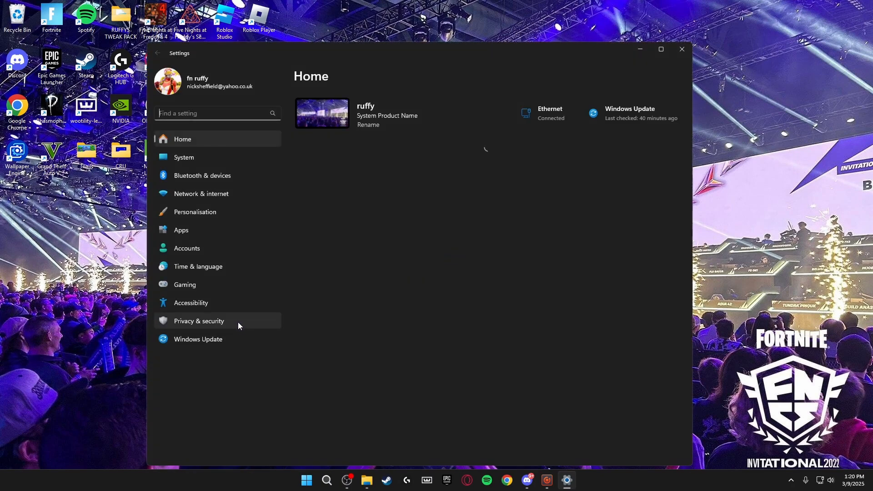
{"action": "left_click", "coordinate": [183, 157]}
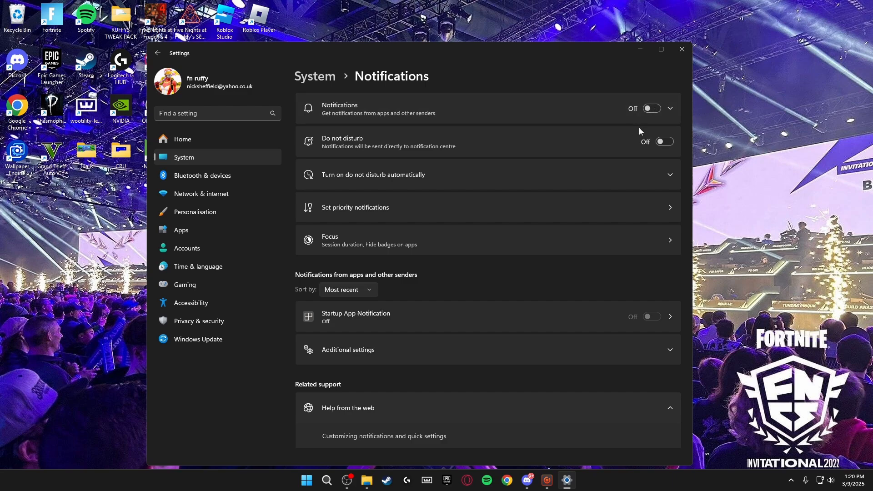
{"action": "mouse_move", "coordinate": [354, 295]}
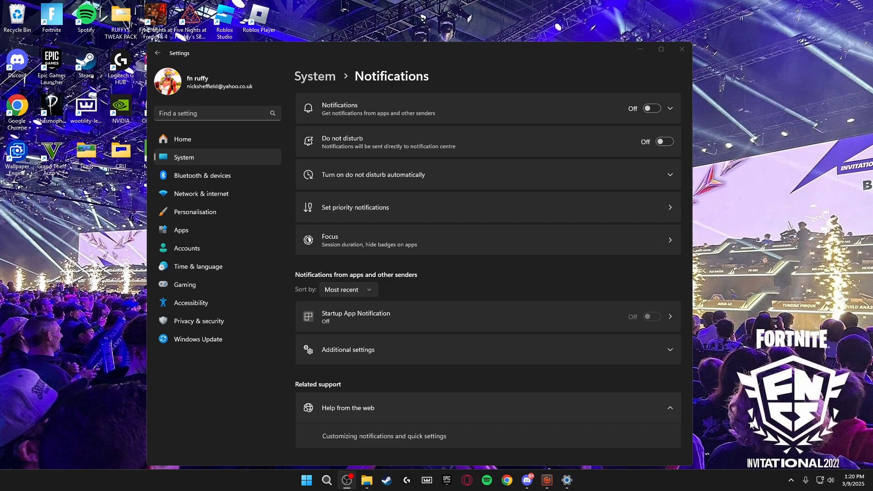
{"action": "mouse_move", "coordinate": [839, 446]}
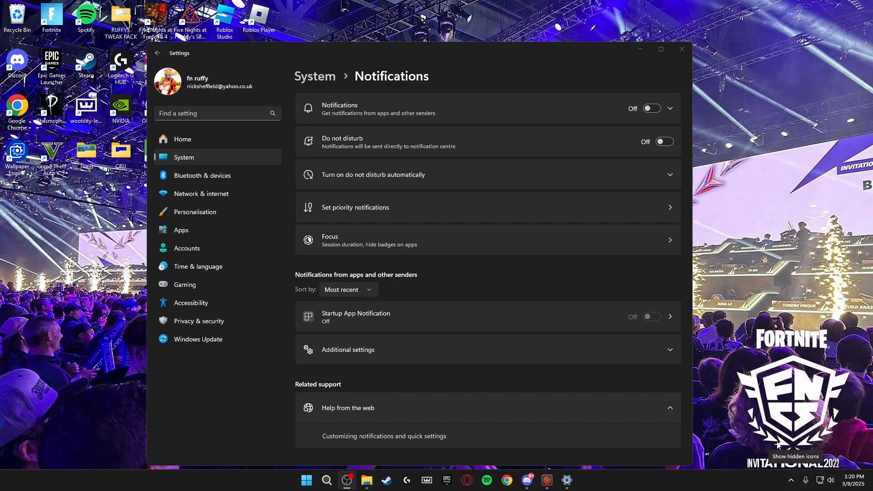
{"action": "mouse_move", "coordinate": [607, 109]}
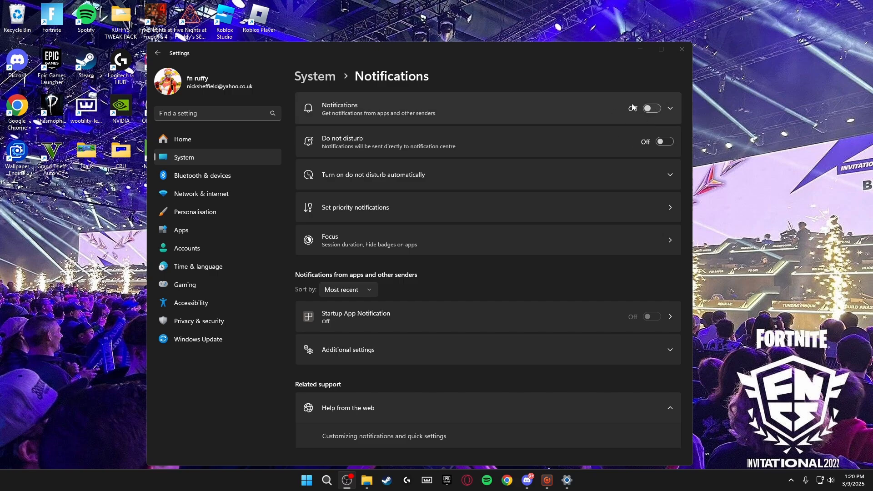
{"action": "left_click", "coordinate": [651, 108]}
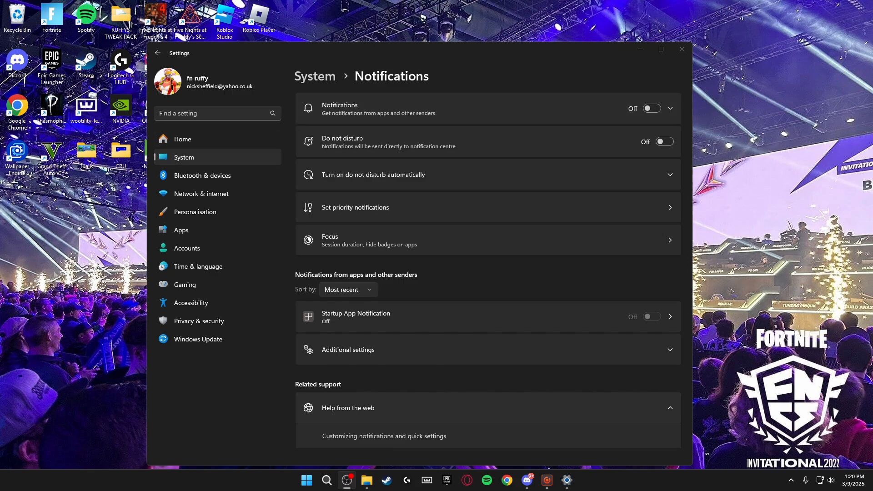
Under System > Focus, uncheck the timer, badge, flashing and do-not-disturb focus options.
{"action": "left_click", "coordinate": [158, 52]}
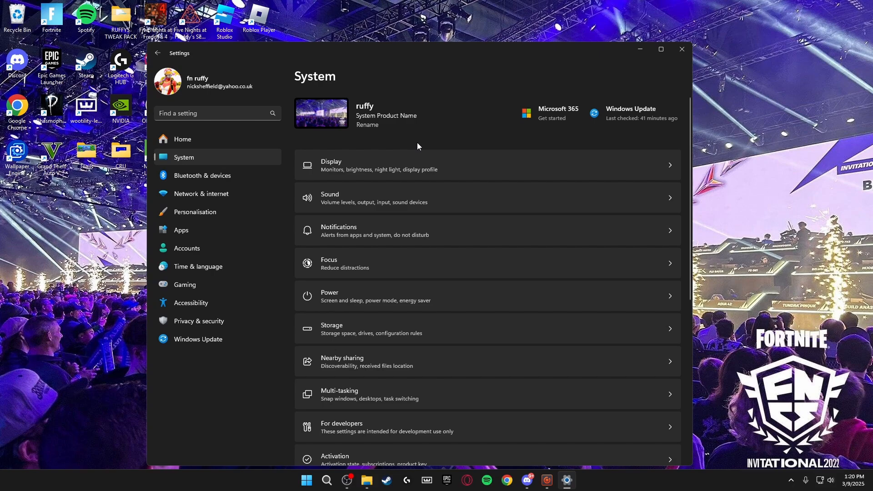
{"action": "left_click", "coordinate": [344, 262]}
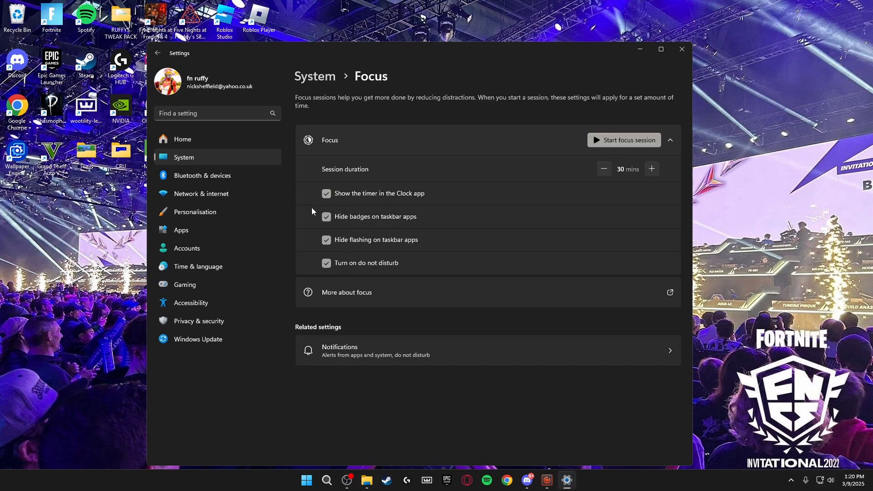
{"action": "mouse_move", "coordinate": [318, 176]}
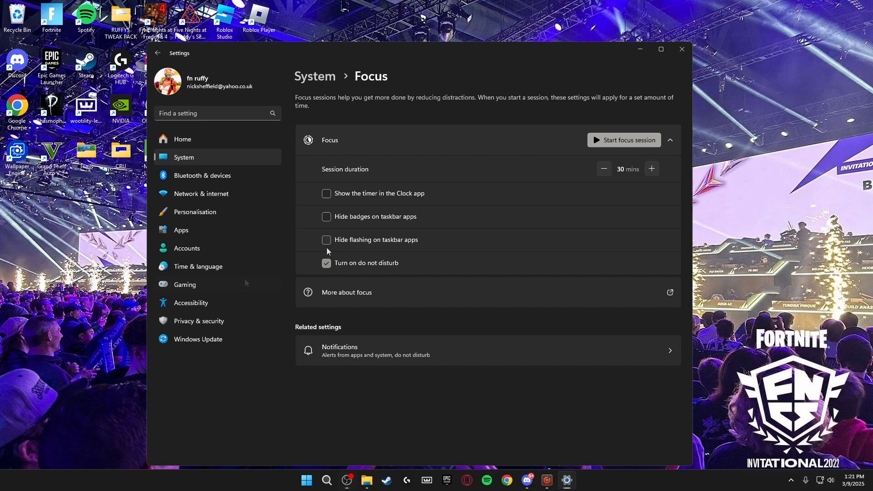
{"action": "left_click", "coordinate": [326, 263]}
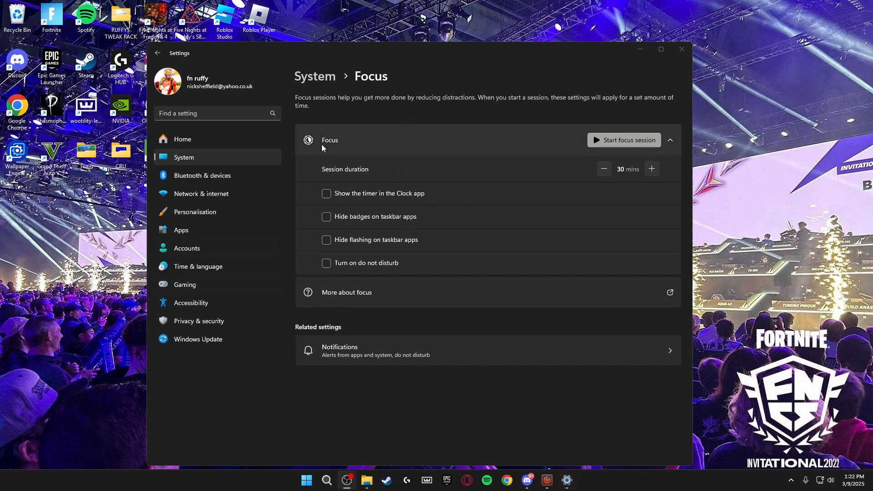
{"action": "mouse_move", "coordinate": [342, 211]}
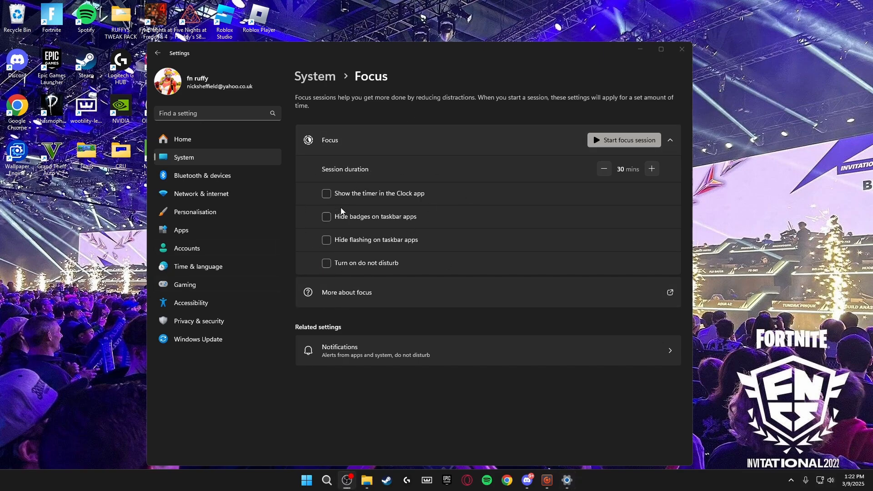
{"action": "mouse_move", "coordinate": [347, 188]}
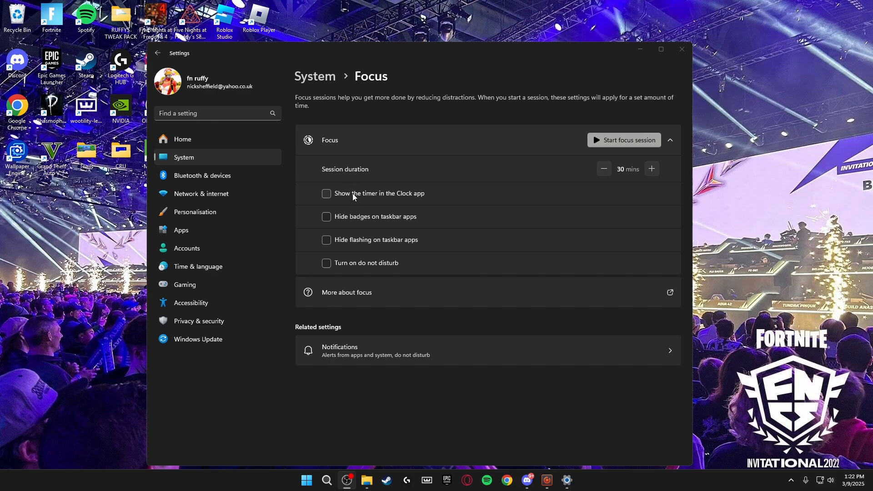
{"action": "mouse_move", "coordinate": [312, 174]}
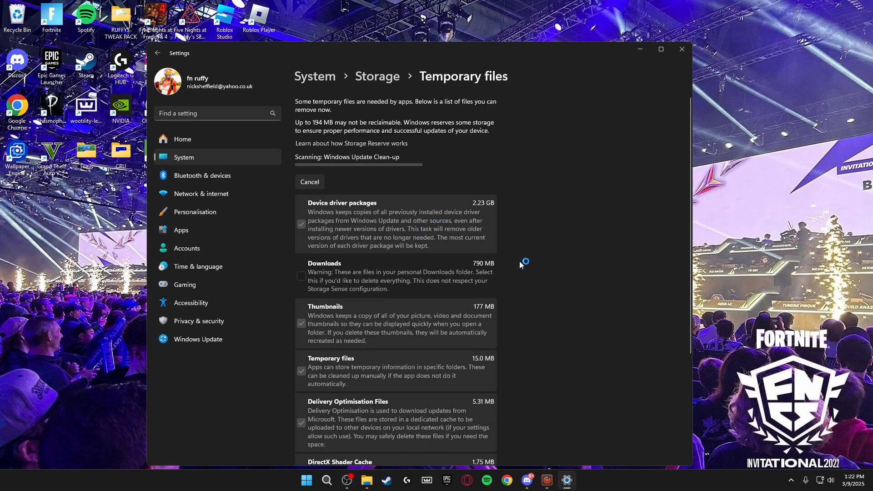
Tick Downloads in Temporary files so all categories (3.42 GB) are selected, then return to System.
{"action": "scroll", "scroll_direction": "down", "scroll_amount": 3}
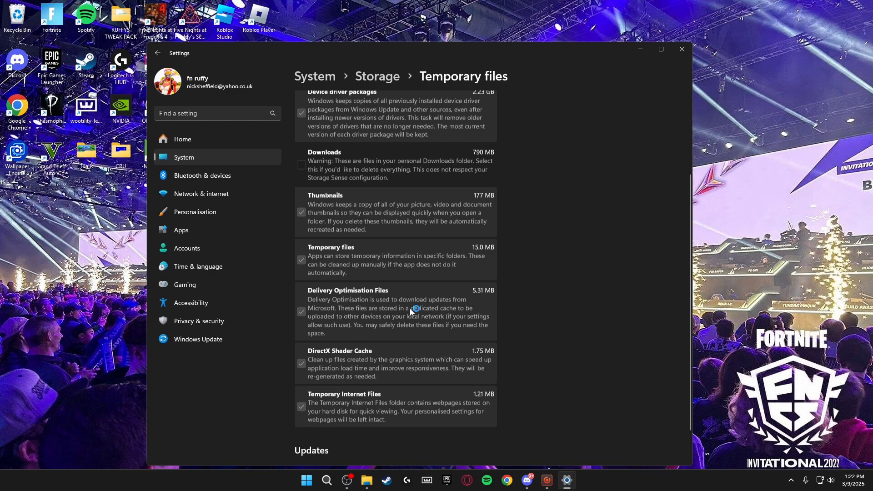
{"action": "scroll", "scroll_direction": "up", "scroll_amount": 3}
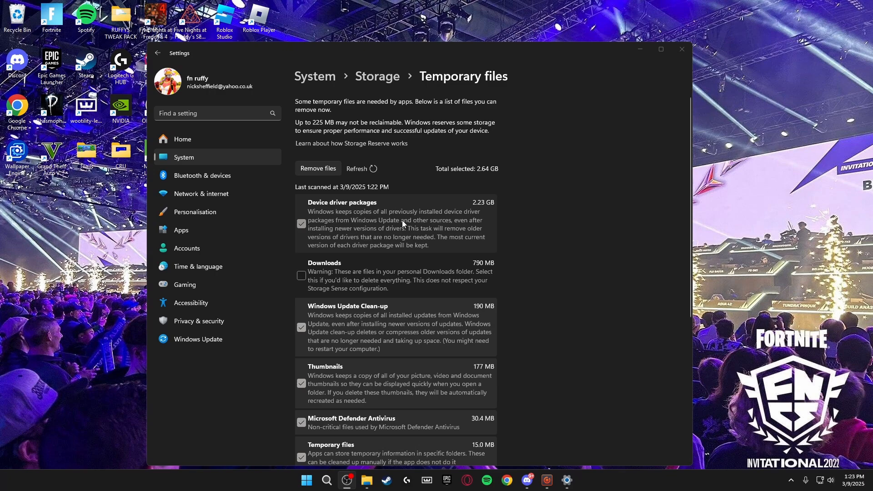
{"action": "left_click", "coordinate": [301, 276]}
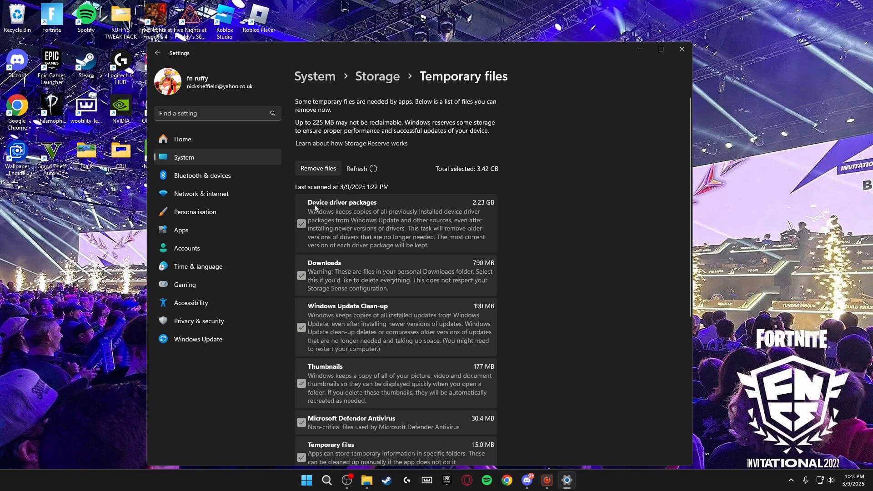
{"action": "scroll", "scroll_direction": "down", "scroll_amount": 3}
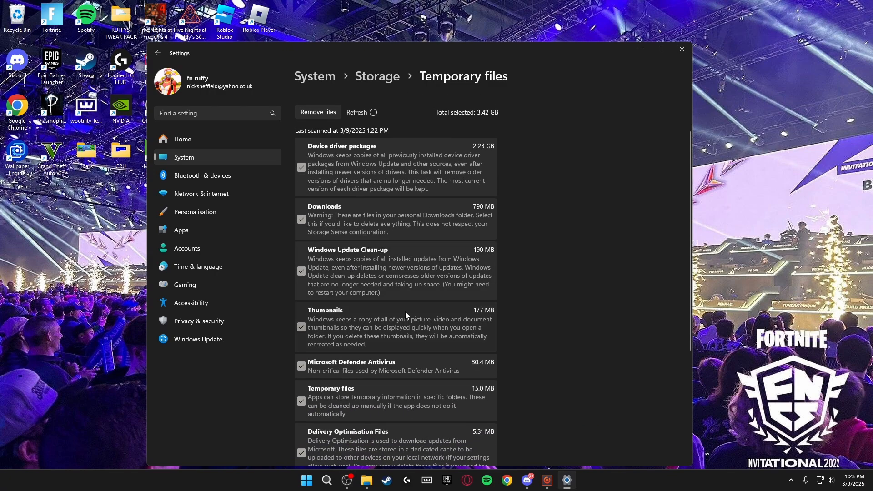
{"action": "scroll", "scroll_direction": "down", "scroll_amount": 3}
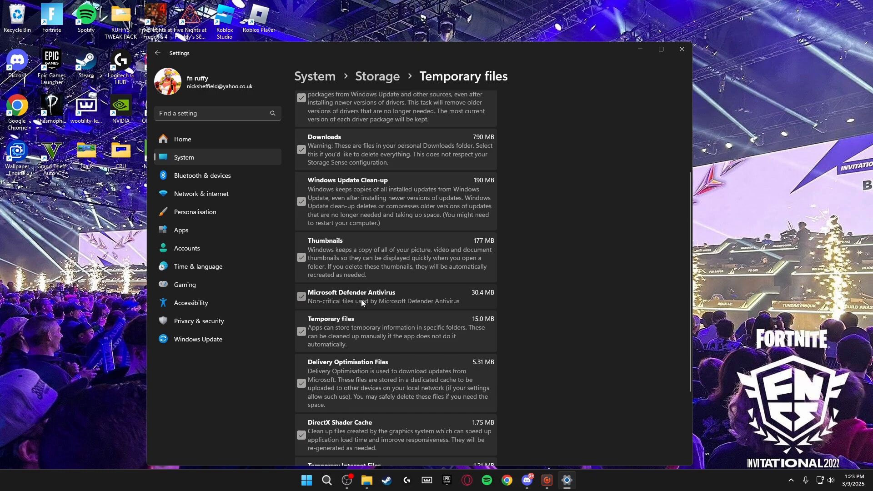
{"action": "scroll", "scroll_direction": "up", "scroll_amount": 3}
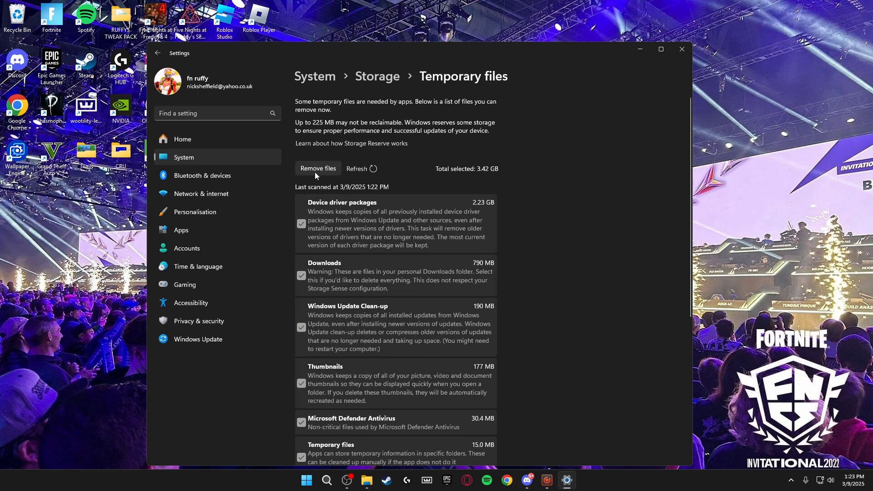
{"action": "mouse_move", "coordinate": [275, 245]}
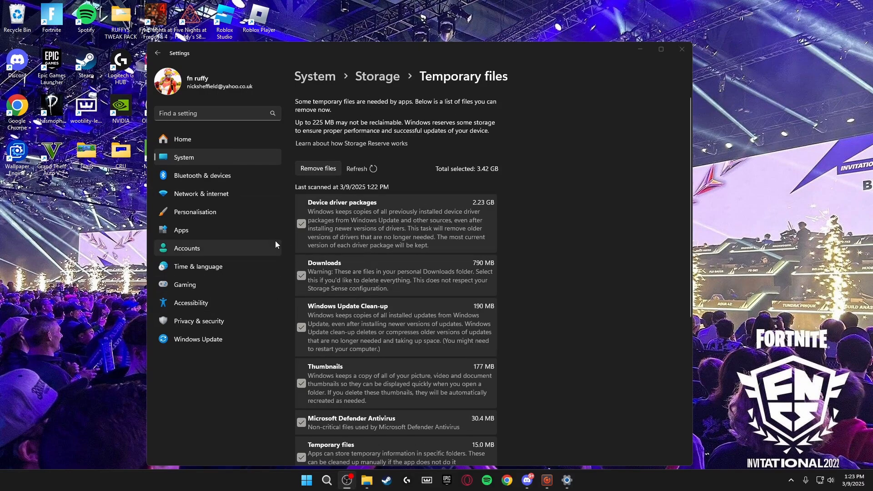
{"action": "mouse_move", "coordinate": [359, 242]}
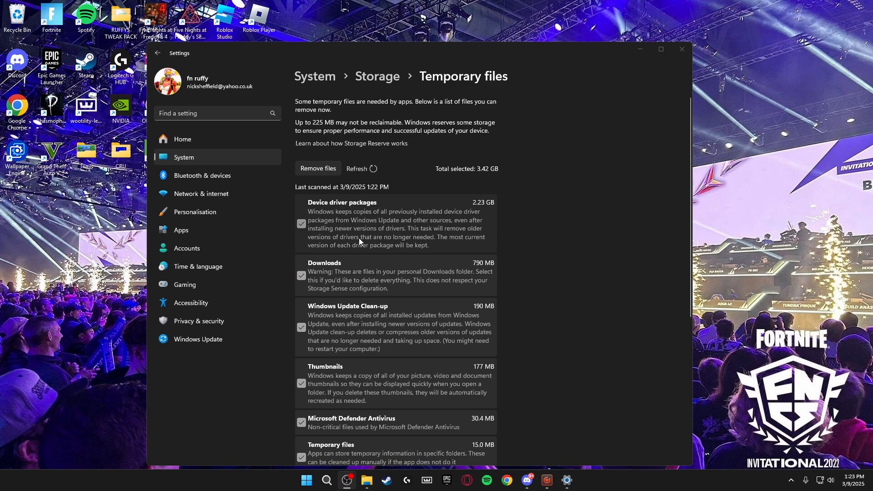
{"action": "mouse_move", "coordinate": [336, 228]}
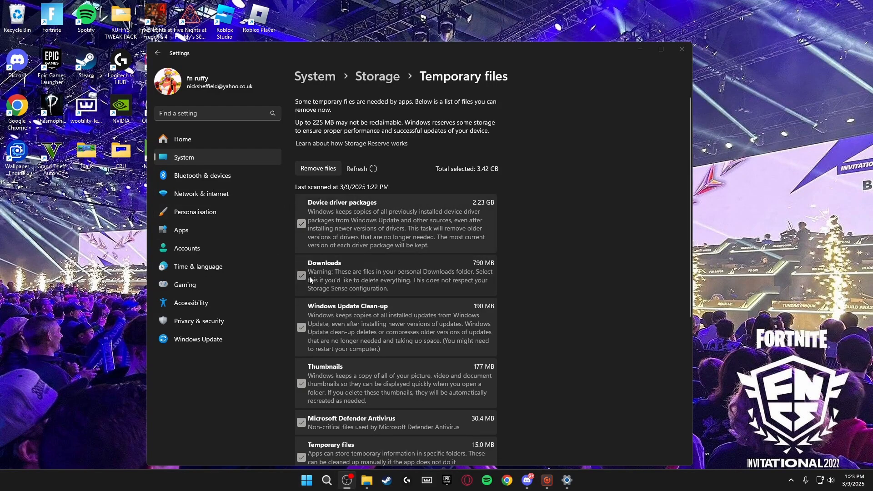
{"action": "scroll", "scroll_direction": "down", "scroll_amount": 3}
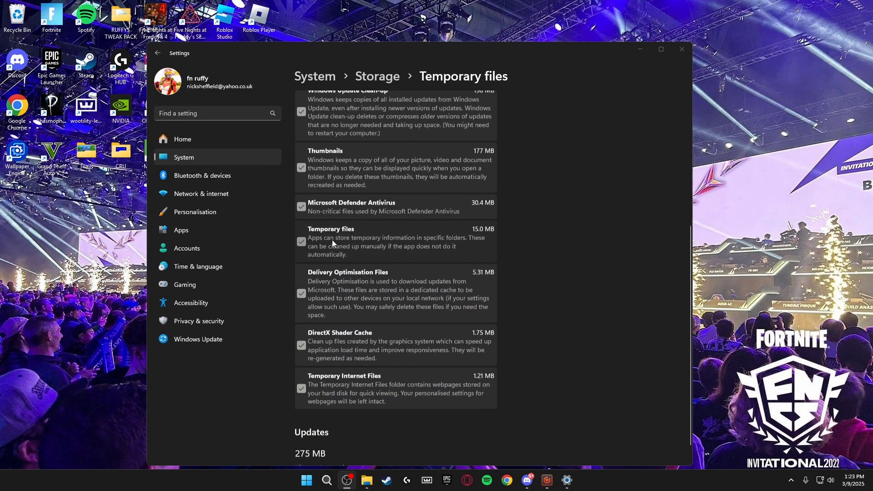
{"action": "scroll", "scroll_direction": "up", "scroll_amount": 3}
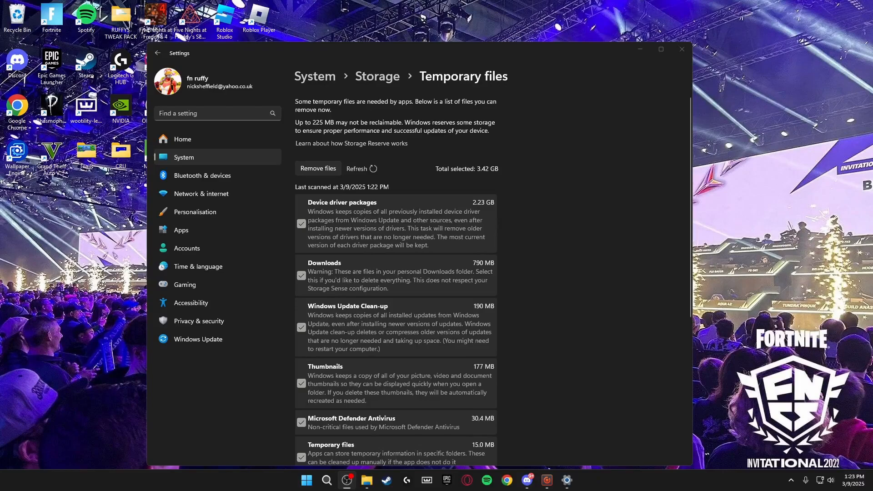
{"action": "left_click", "coordinate": [158, 53]}
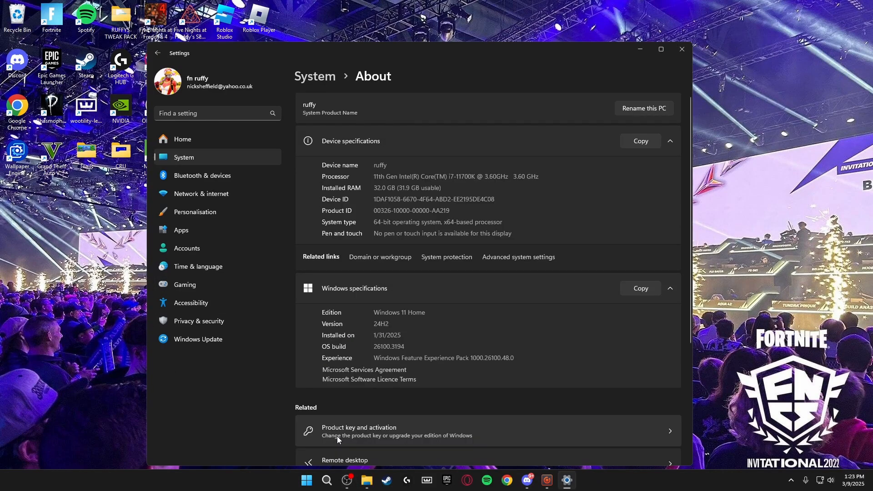
Open Advanced system settings from the About page.
{"action": "left_click", "coordinate": [517, 256]}
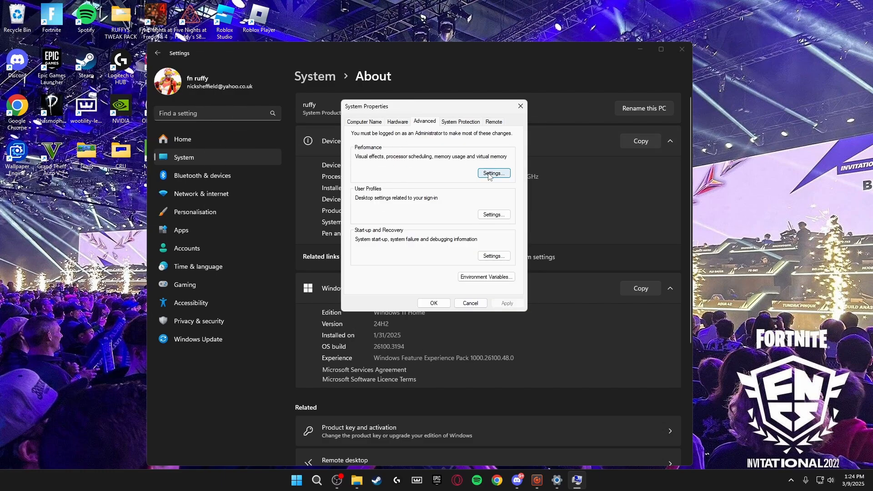
Apply custom visual effects keeping only window animations, thumbnails and smooth screen fonts.
{"action": "left_click", "coordinate": [492, 173]}
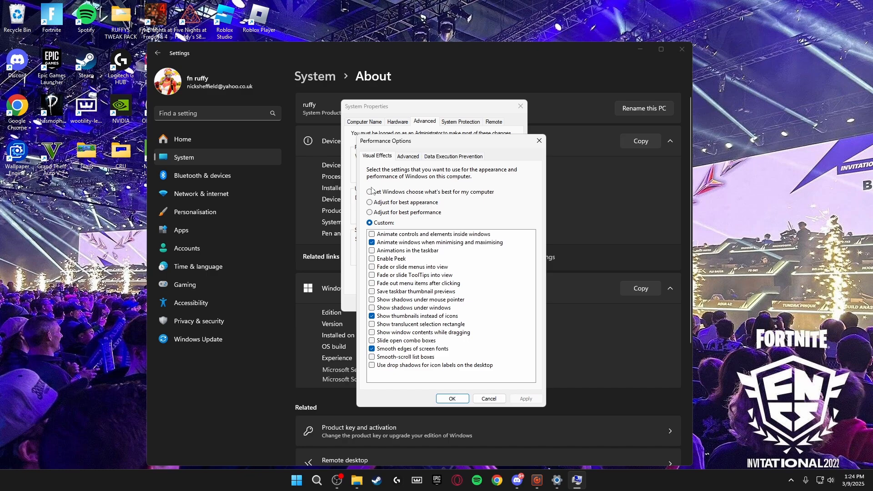
{"action": "left_click", "coordinate": [369, 212]}
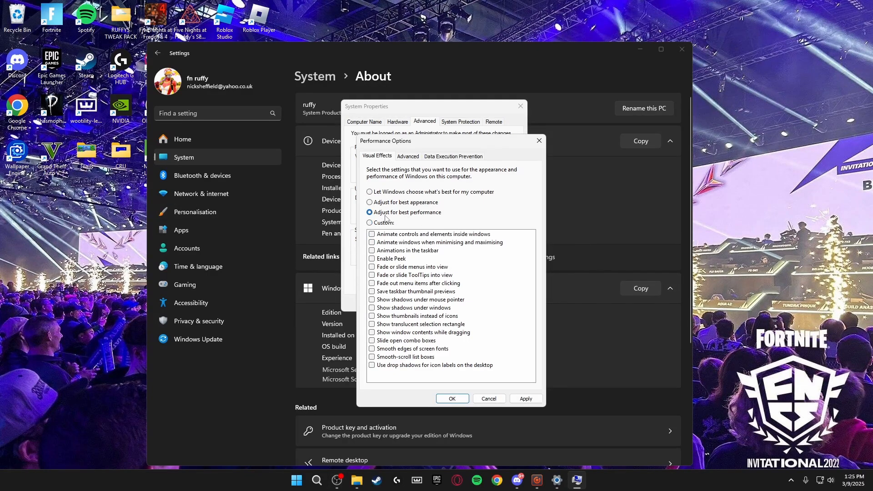
{"action": "left_click", "coordinate": [369, 223]}
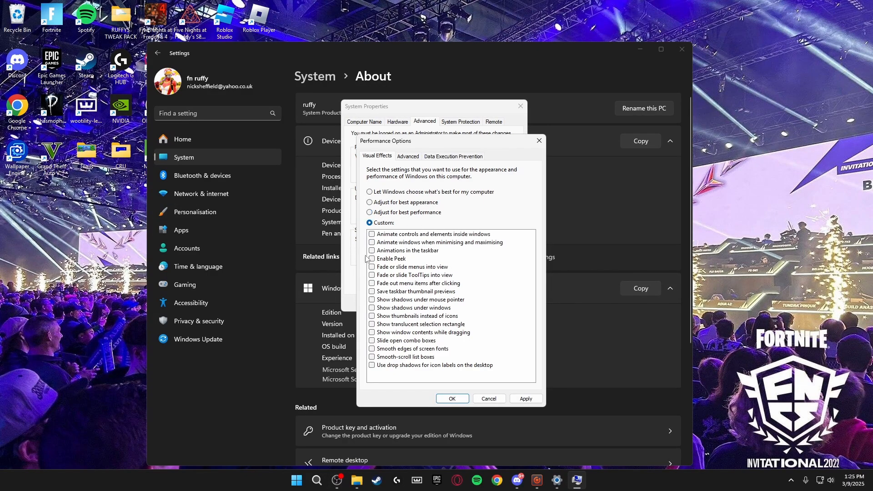
{"action": "left_click", "coordinate": [373, 243]}
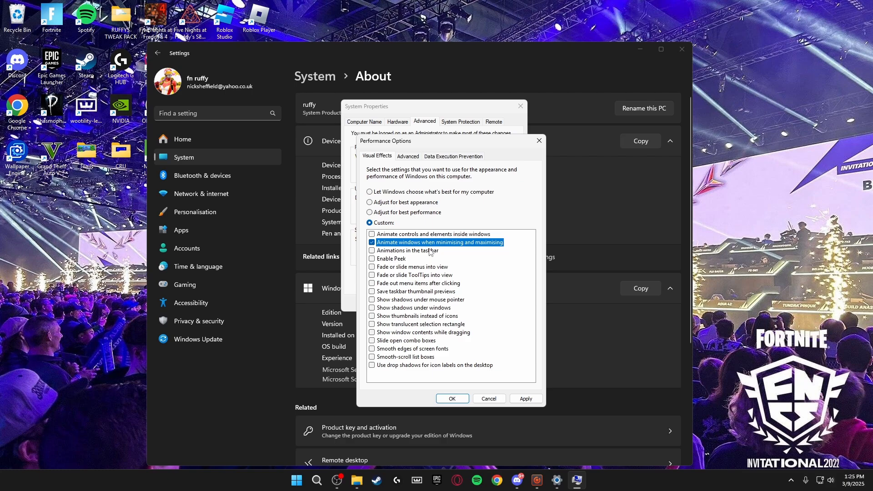
{"action": "mouse_move", "coordinate": [379, 335]}
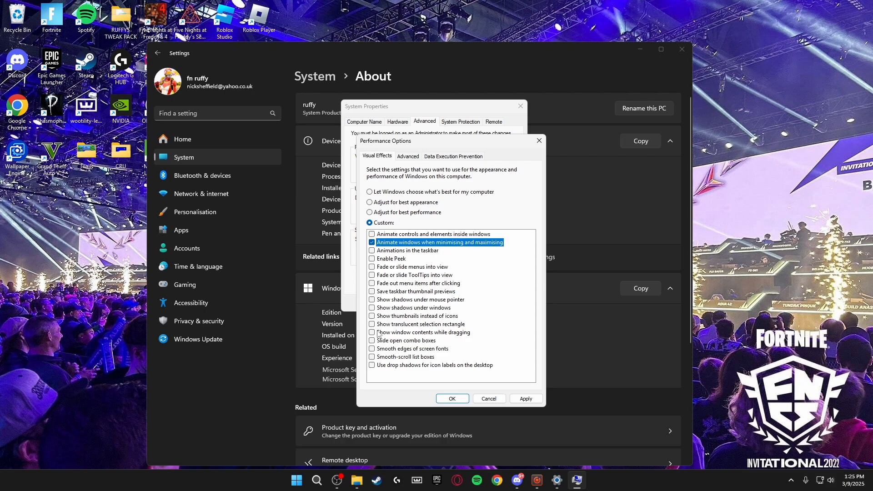
{"action": "left_click", "coordinate": [372, 316]}
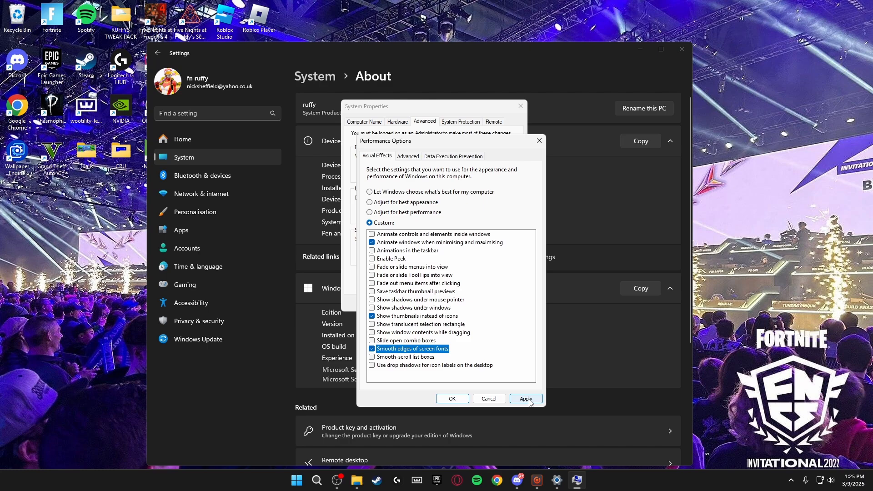
{"action": "left_click", "coordinate": [525, 399]}
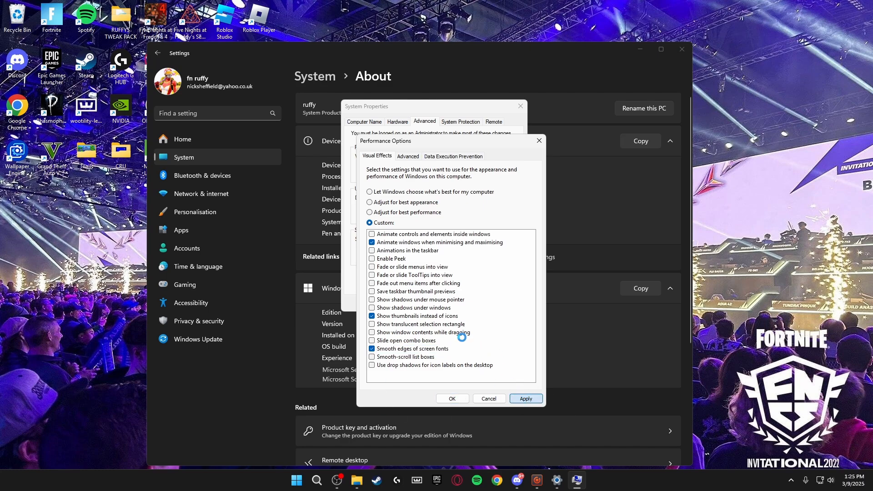
{"action": "left_click", "coordinate": [525, 398]}
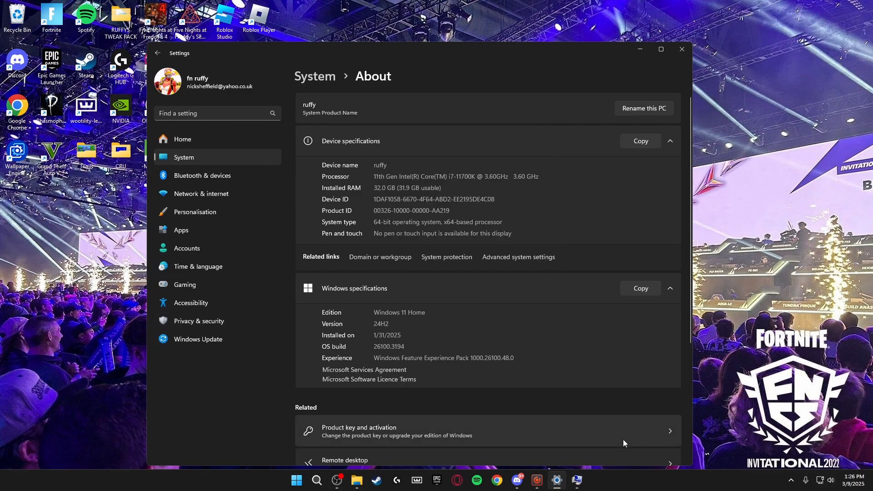
Close the Performance Options and System Properties windows.
{"action": "left_click", "coordinate": [518, 257]}
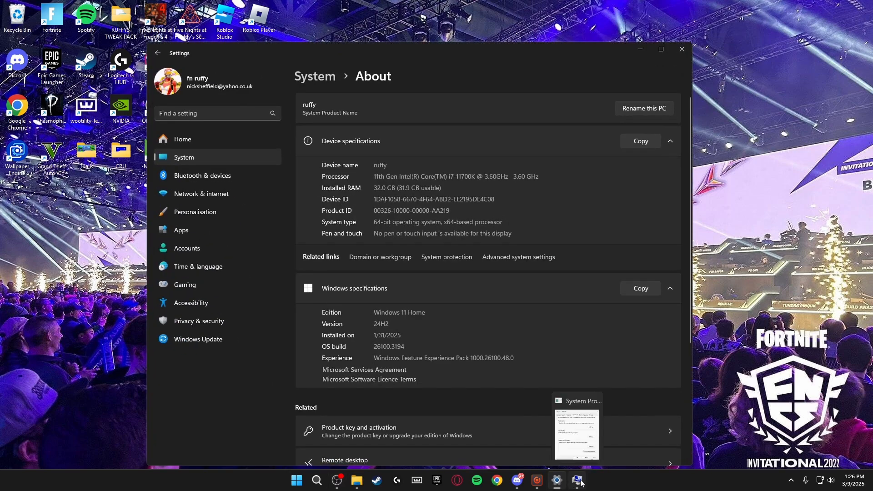
{"action": "left_click", "coordinate": [576, 435]}
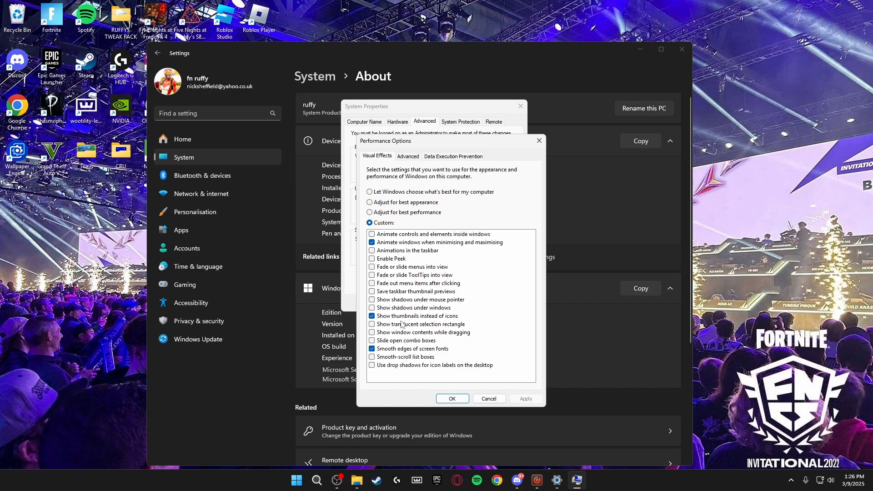
{"action": "mouse_move", "coordinate": [404, 322]}
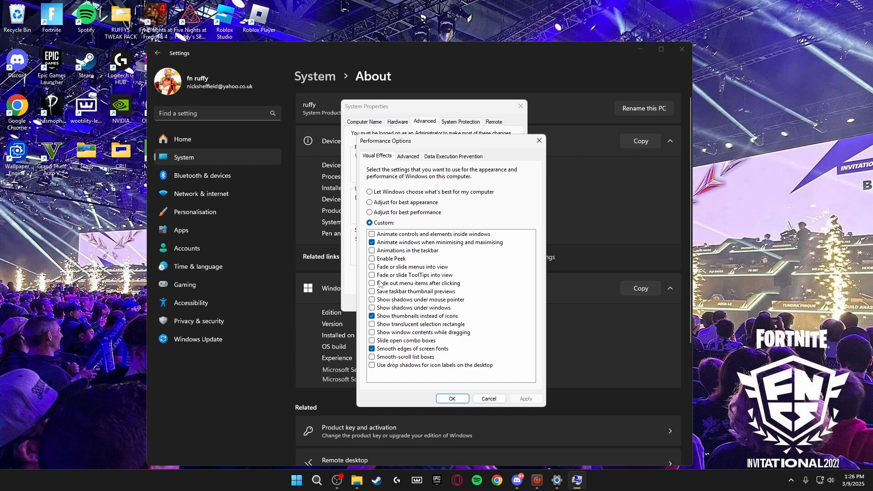
{"action": "left_click", "coordinate": [452, 398]}
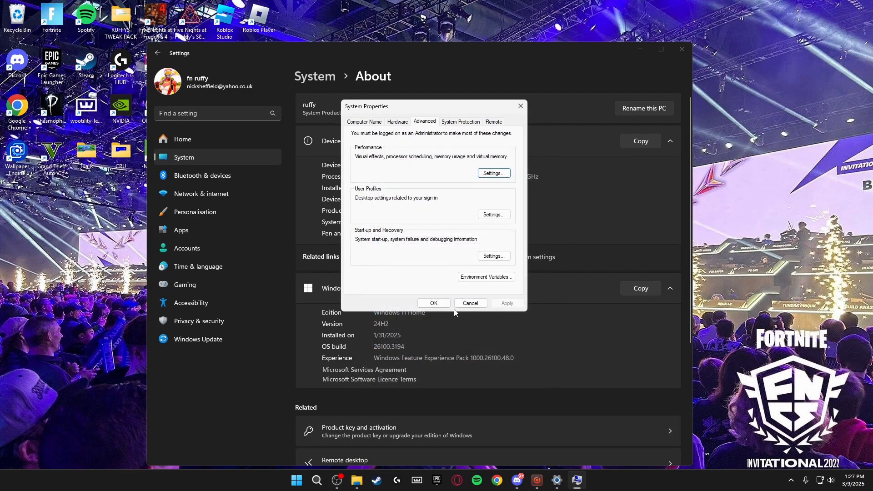
{"action": "left_click", "coordinate": [470, 303]}
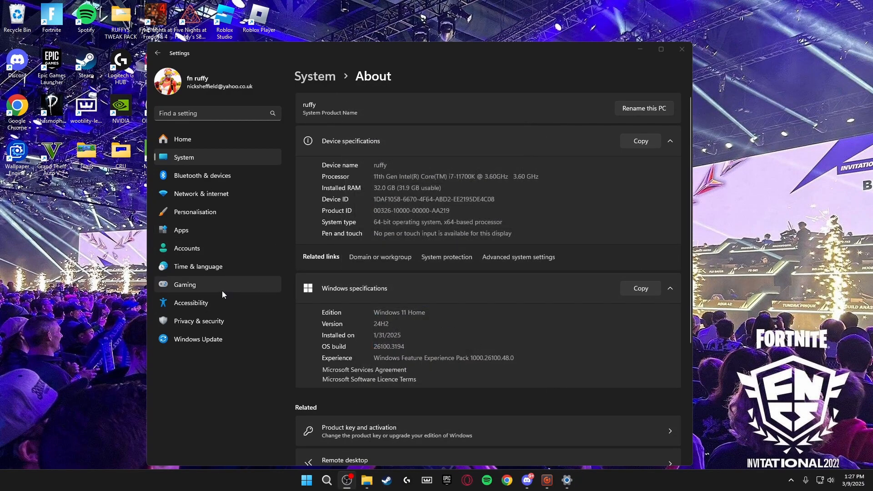
{"action": "mouse_move", "coordinate": [204, 297]}
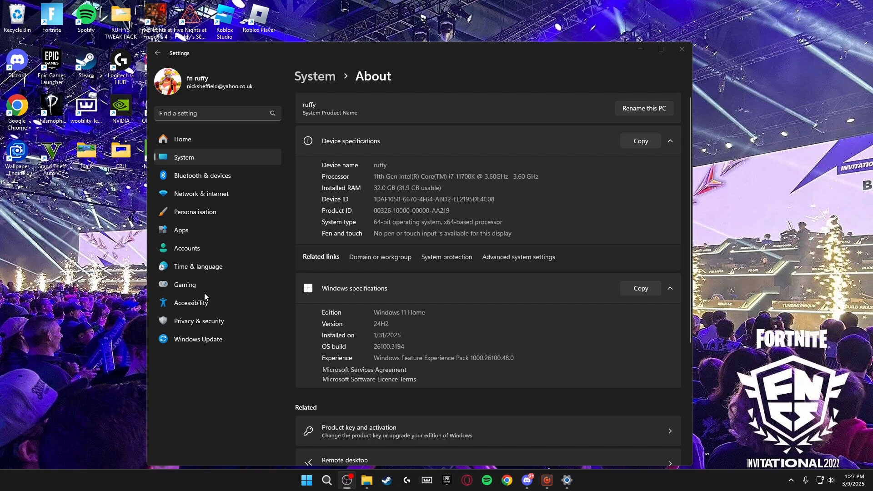
In Display > Graphics, set Fortnite's GPU preference to High Performance (RTX 4060 Ti).
{"action": "left_click", "coordinate": [185, 285]}
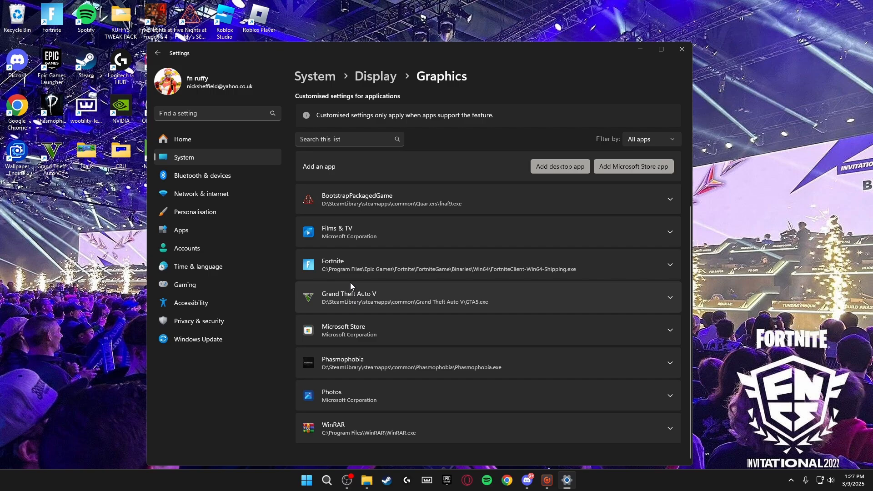
{"action": "mouse_move", "coordinate": [323, 270]}
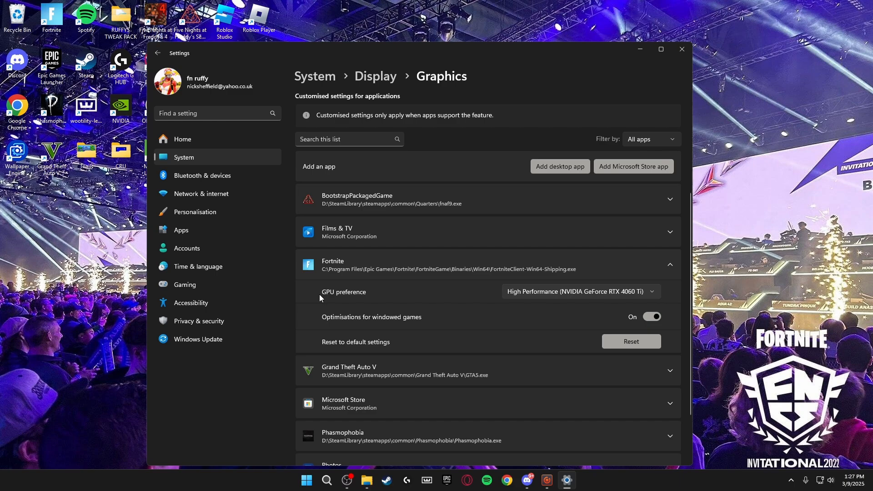
{"action": "left_click", "coordinate": [580, 291]}
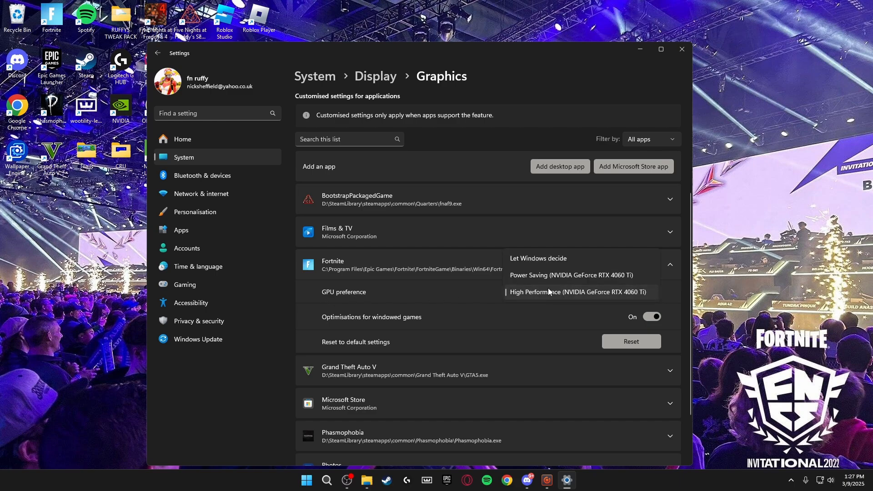
{"action": "left_click", "coordinate": [670, 265]}
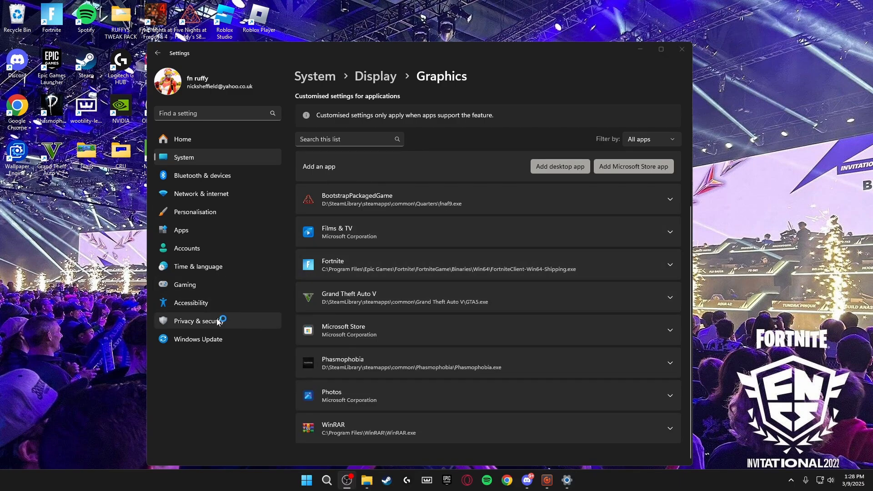
Open Windows Update and let the Defender security update install.
{"action": "left_click", "coordinate": [198, 338]}
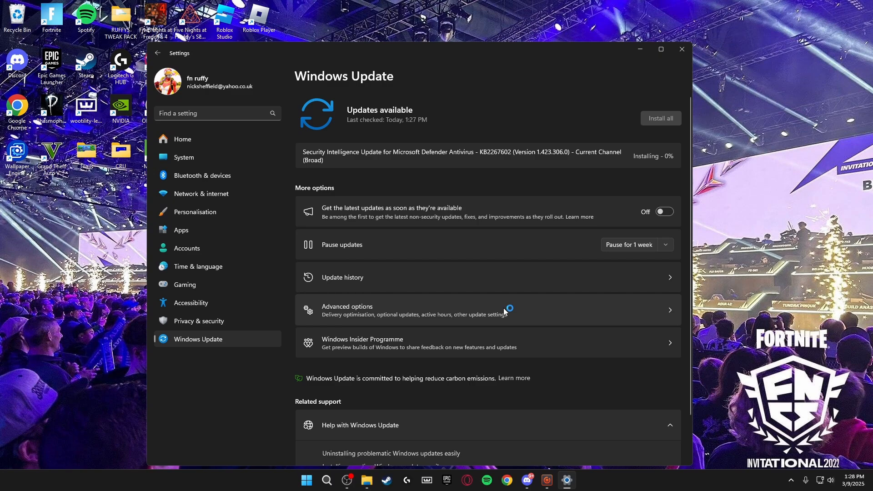
{"action": "mouse_move", "coordinate": [401, 115]}
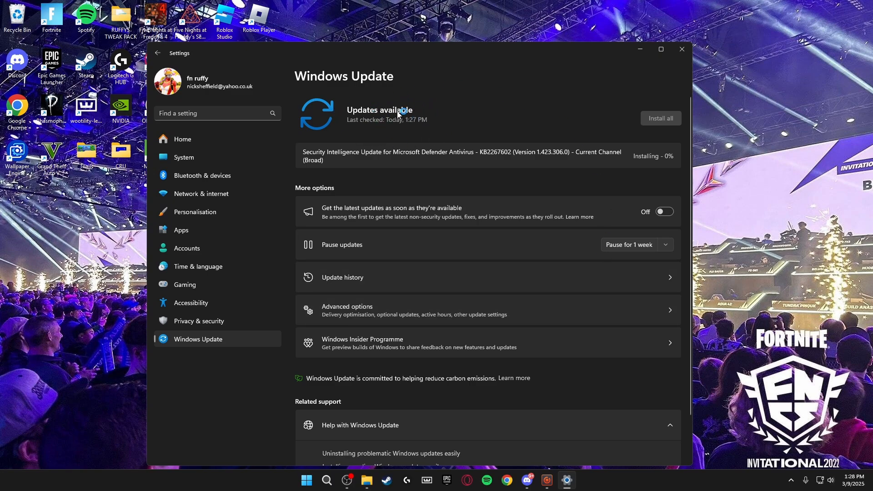
{"action": "mouse_move", "coordinate": [574, 148]}
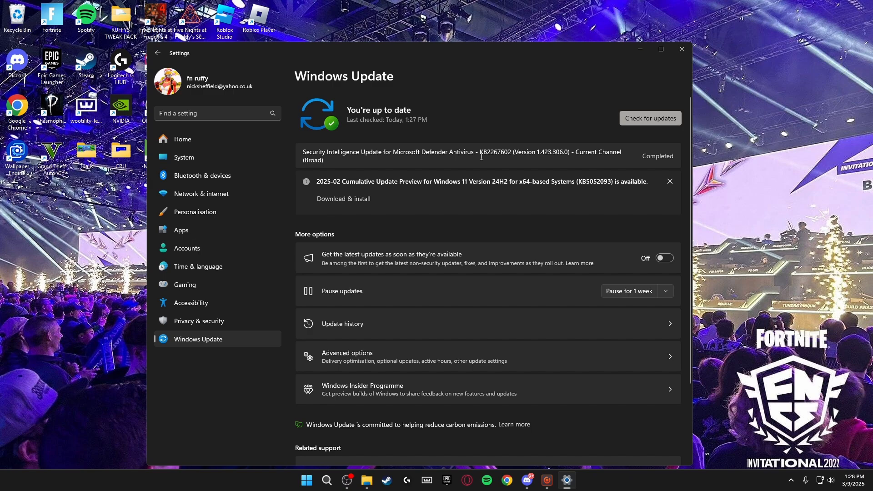
{"action": "mouse_move", "coordinate": [197, 266]}
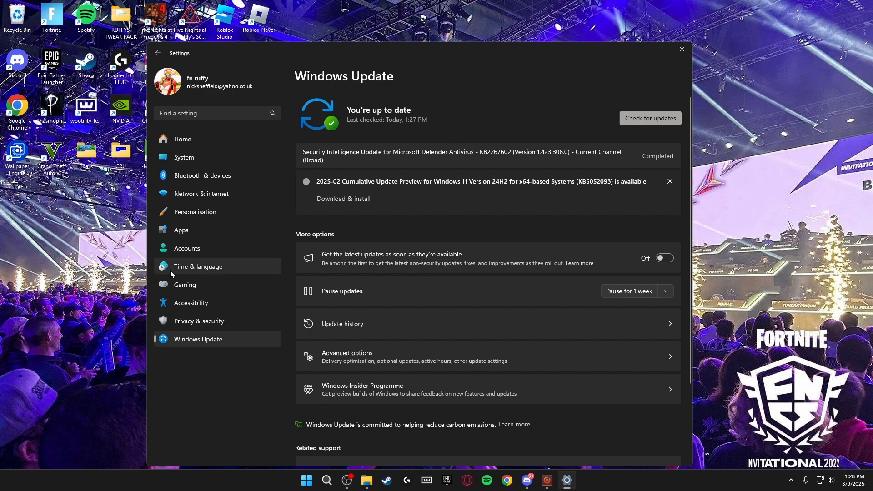
Search 'mouse settings' and open Additional mouse settings on the Pointer Options tab.
{"action": "left_click", "coordinate": [681, 50]}
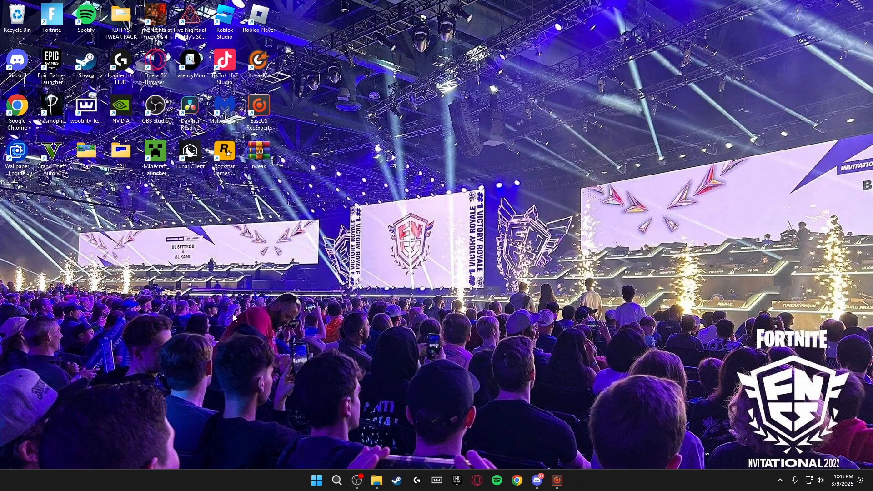
{"action": "mouse_move", "coordinate": [212, 286]}
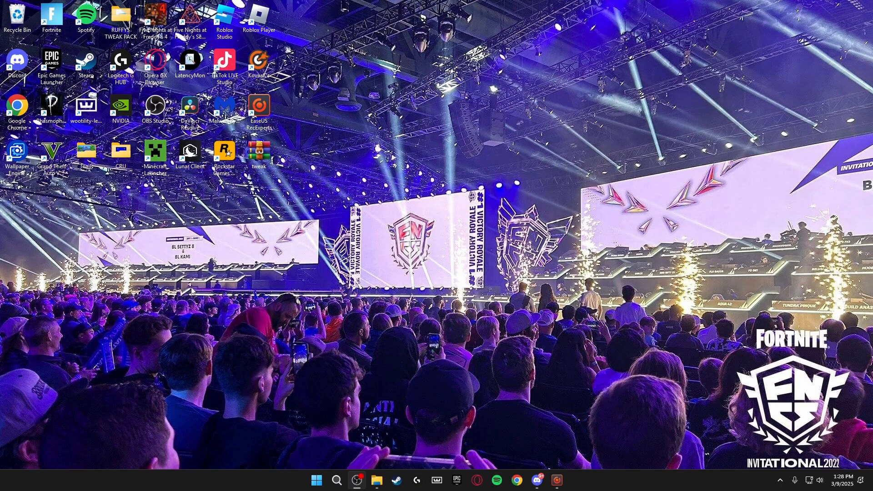
{"action": "left_click", "coordinate": [337, 480]}
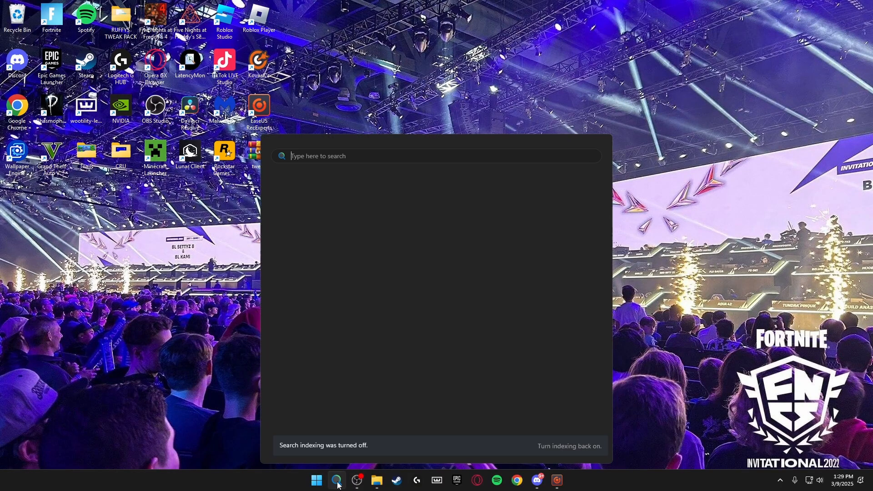
{"action": "type", "text": "mouse settings"}
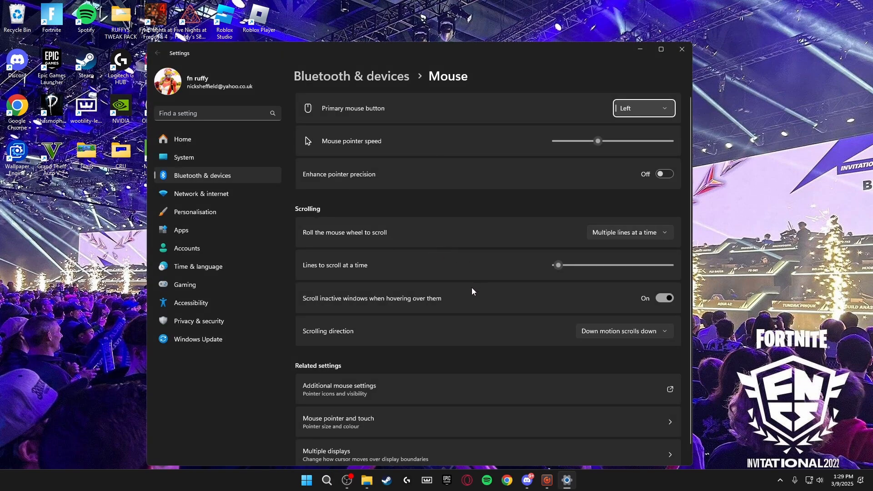
{"action": "left_click", "coordinate": [339, 389]}
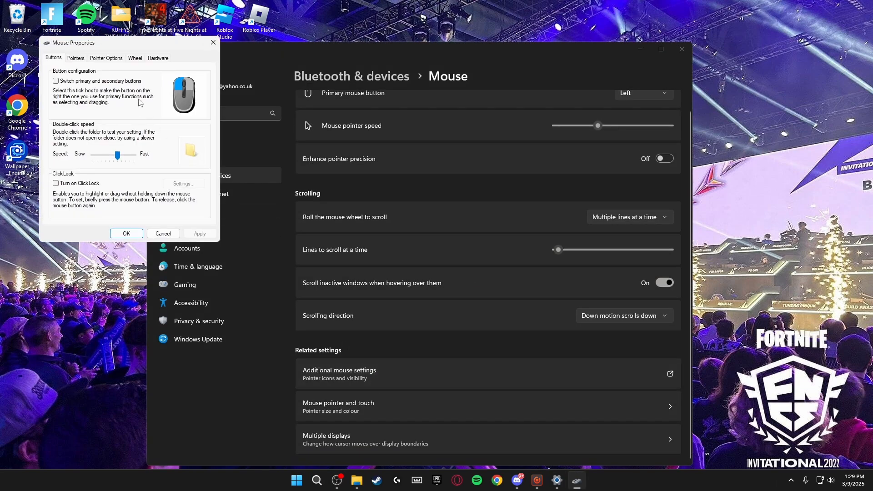
{"action": "left_click", "coordinate": [106, 58]}
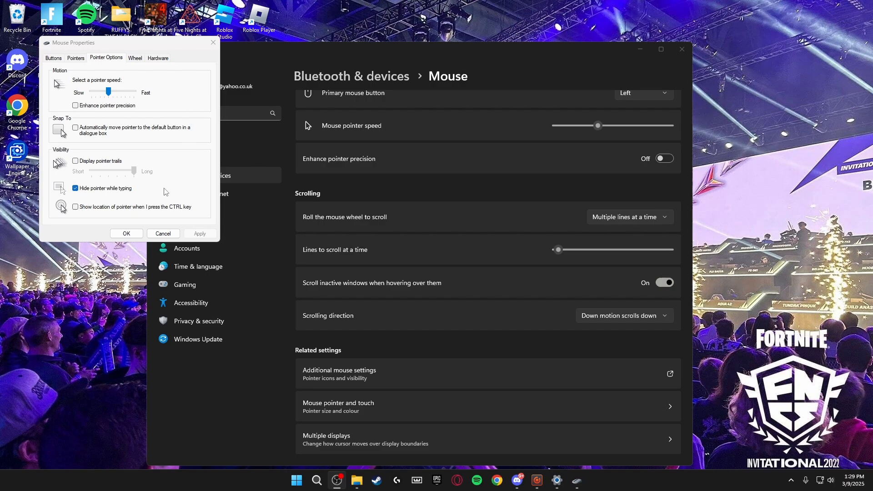
{"action": "mouse_move", "coordinate": [182, 165]}
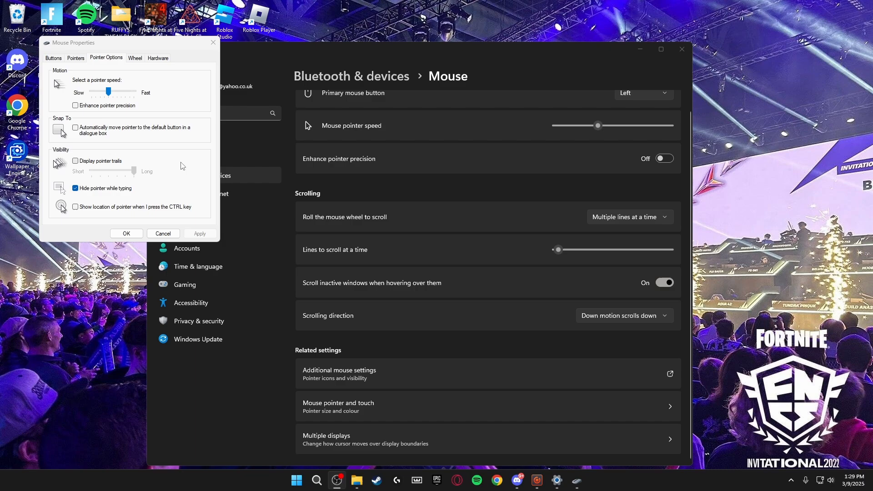
{"action": "mouse_move", "coordinate": [222, 179]}
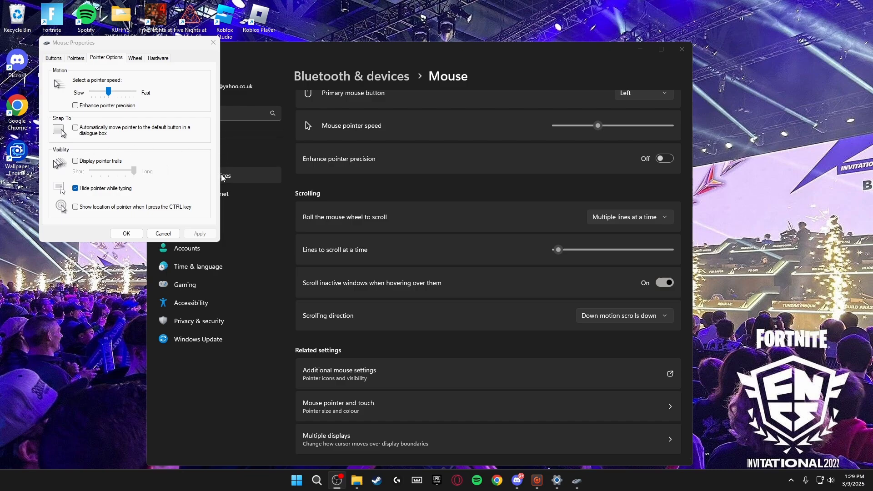
{"action": "mouse_move", "coordinate": [79, 110]}
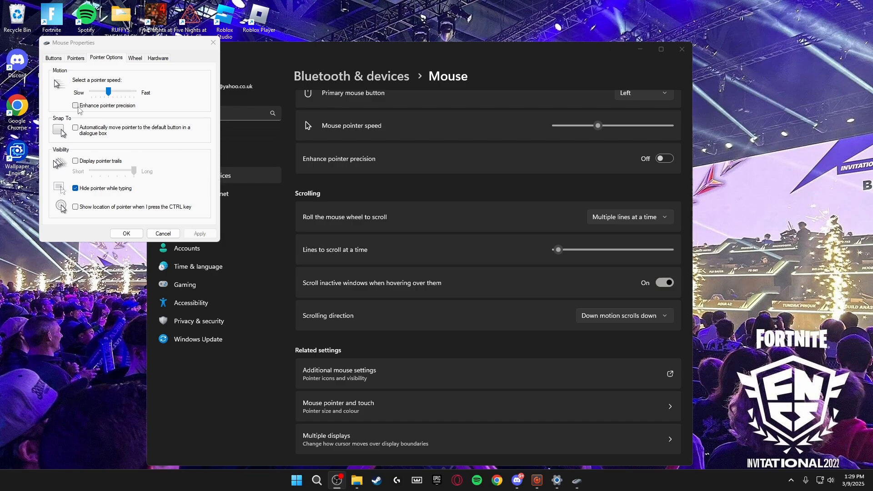
{"action": "mouse_move", "coordinate": [99, 123]}
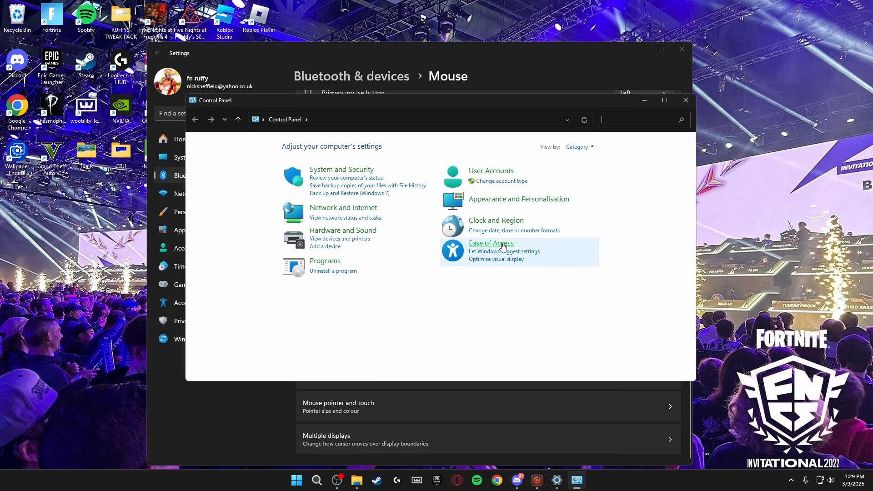
Via Ease of Access Centre, apply the Mouse Keys setup with Mouse Keys off.
{"action": "left_click", "coordinate": [490, 243]}
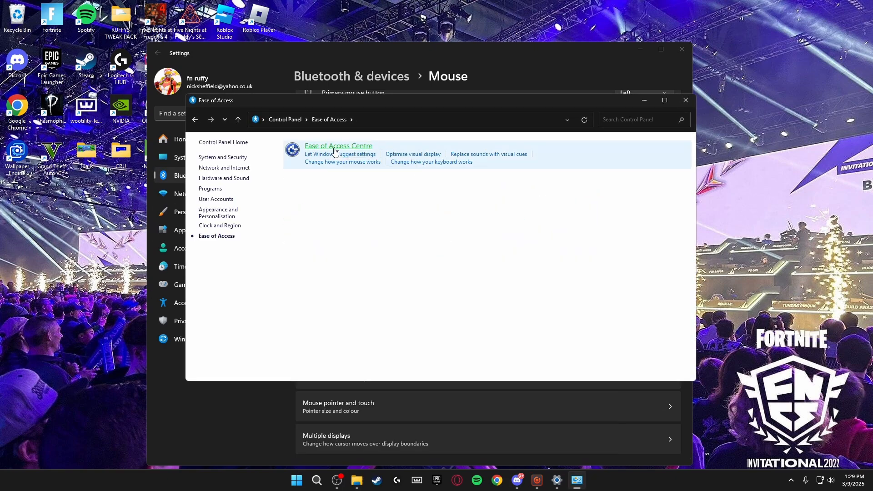
{"action": "left_click", "coordinate": [343, 161]}
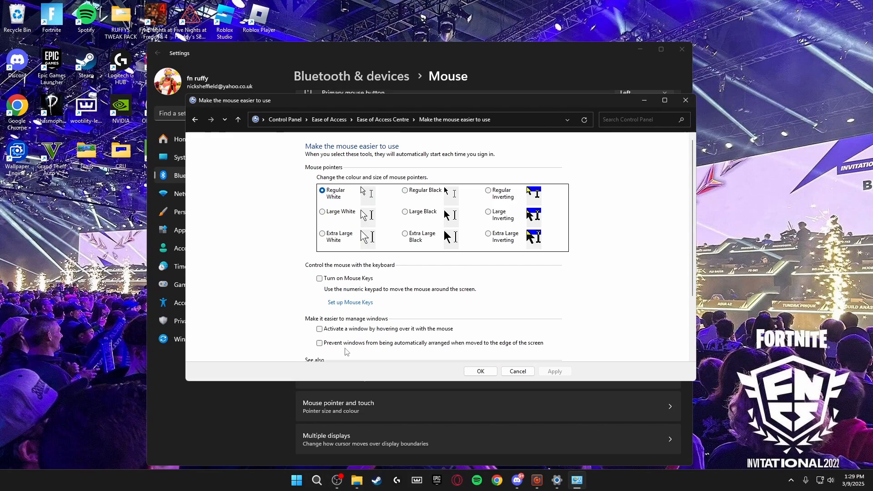
{"action": "left_click", "coordinate": [351, 302]}
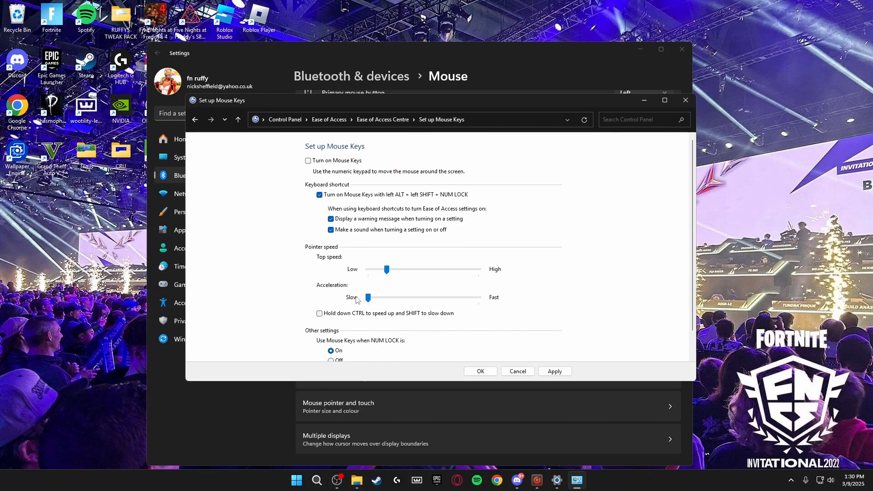
{"action": "mouse_move", "coordinate": [340, 306]}
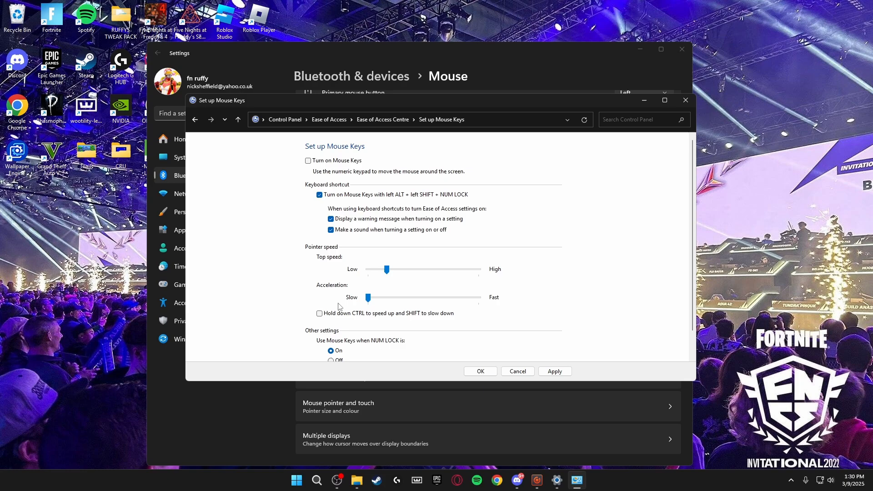
{"action": "mouse_move", "coordinate": [404, 283]}
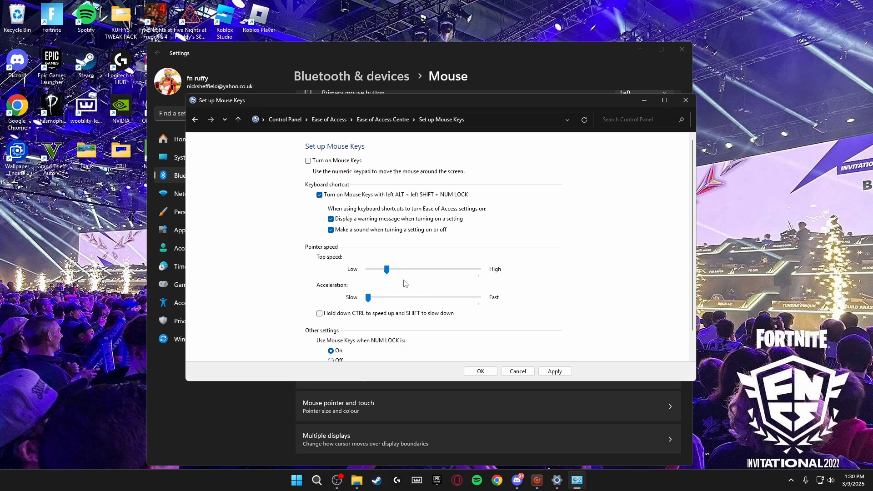
{"action": "mouse_move", "coordinate": [354, 245]}
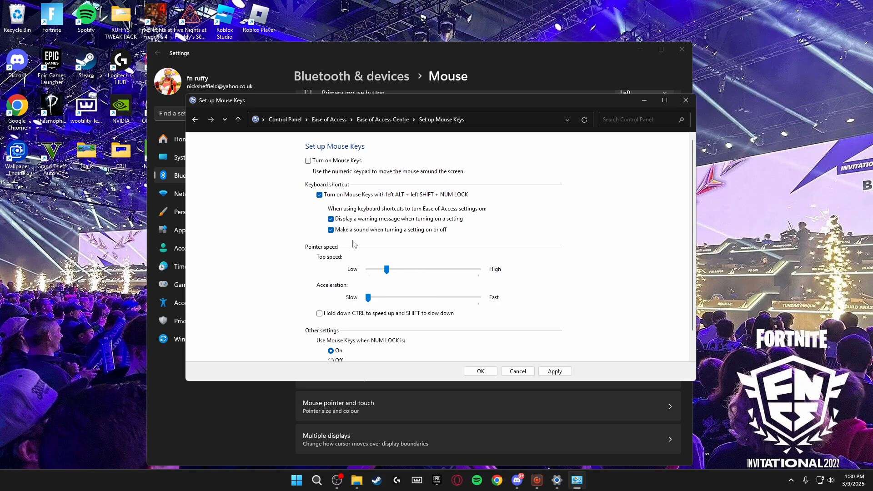
{"action": "mouse_move", "coordinate": [506, 225]}
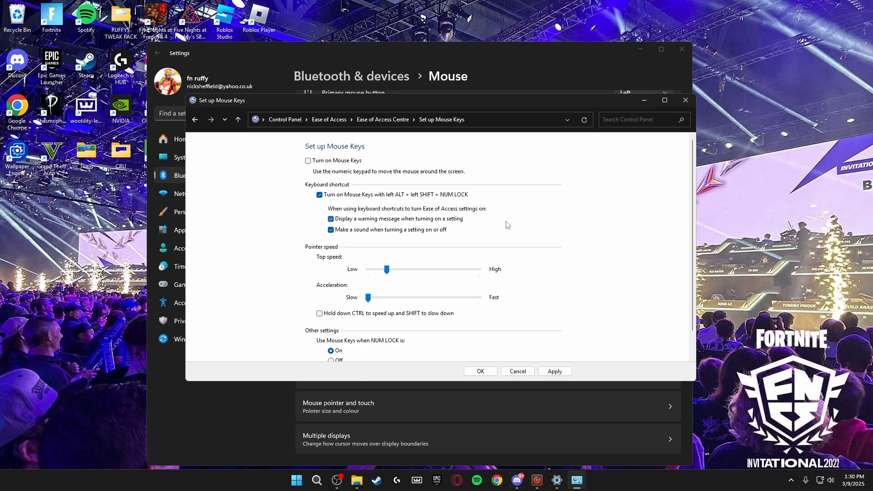
{"action": "mouse_move", "coordinate": [310, 238]}
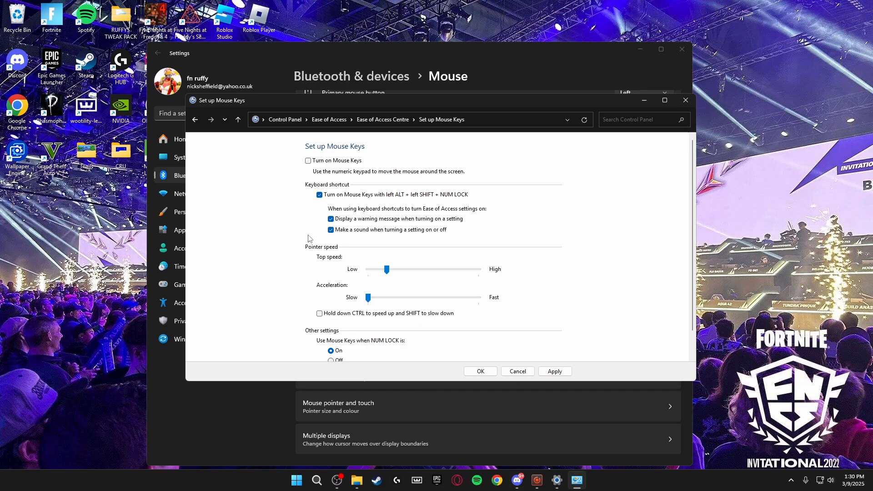
{"action": "mouse_move", "coordinate": [367, 302]}
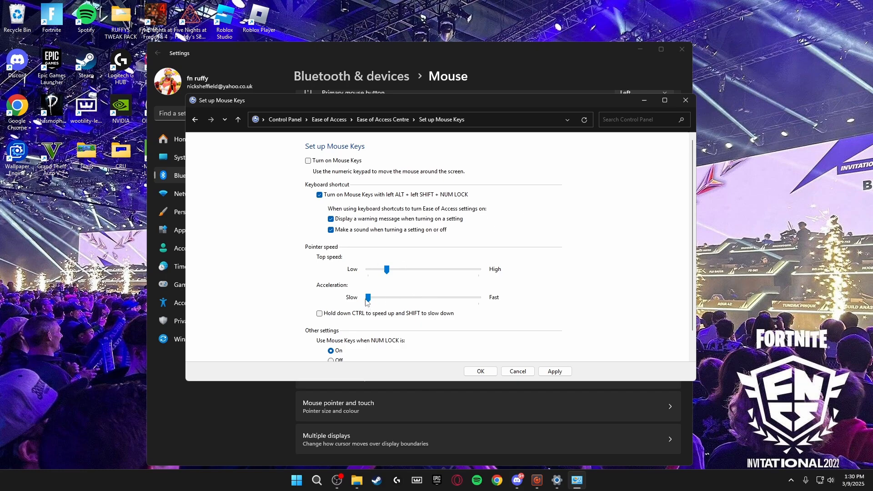
{"action": "mouse_move", "coordinate": [554, 371]}
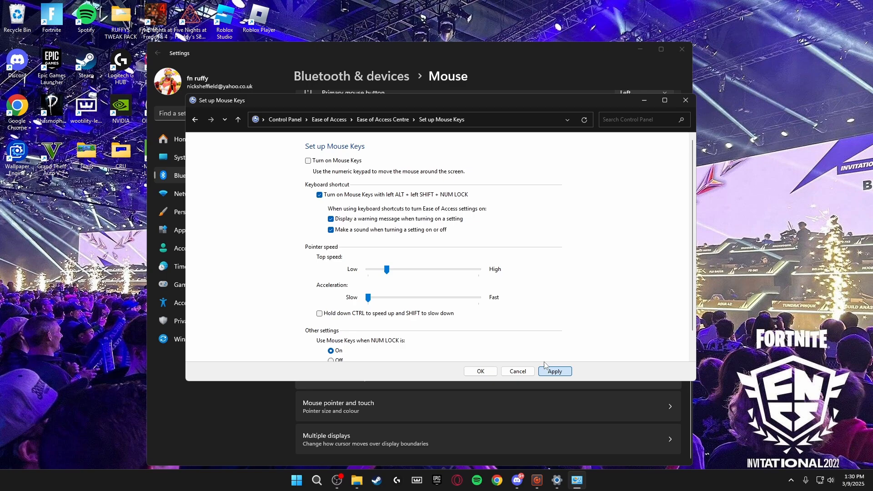
{"action": "left_click", "coordinate": [554, 371]}
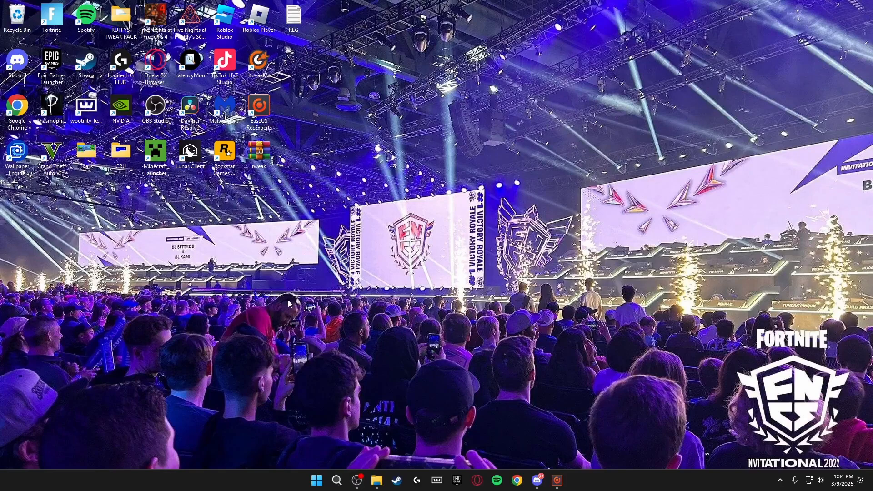
{"action": "mouse_move", "coordinate": [379, 236]}
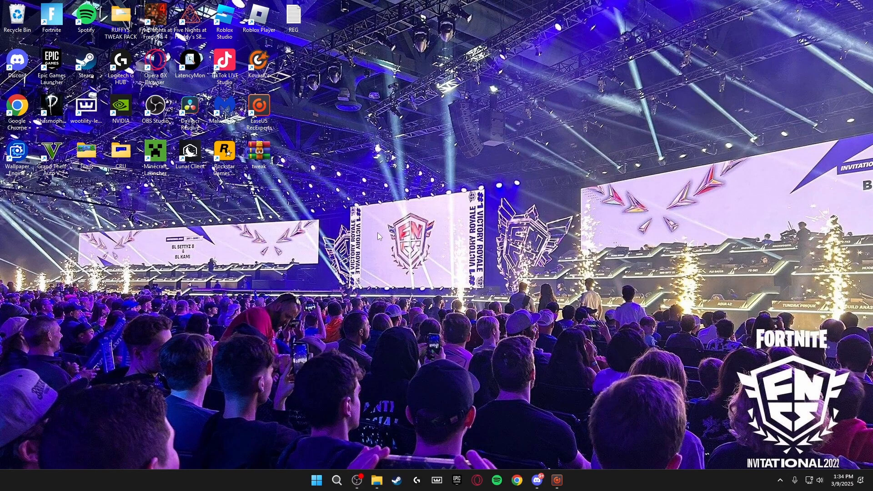
{"action": "mouse_move", "coordinate": [447, 208]}
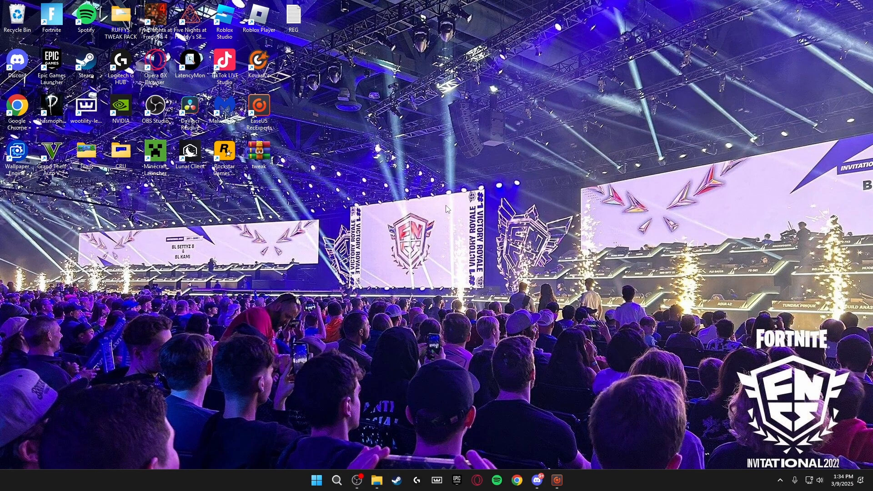
{"action": "mouse_move", "coordinate": [334, 213]}
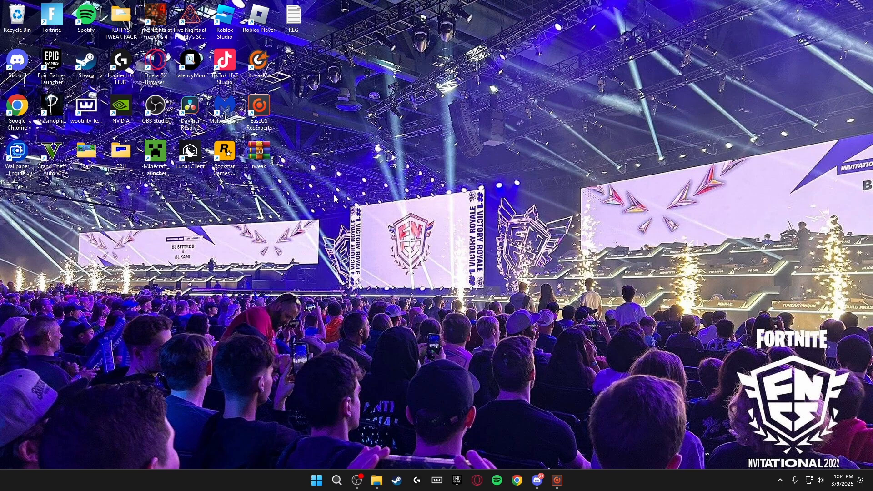
Run the REG.txt Afd REG ADD commands in an admin PowerShell, then close it.
{"action": "double_click", "coordinate": [294, 17]}
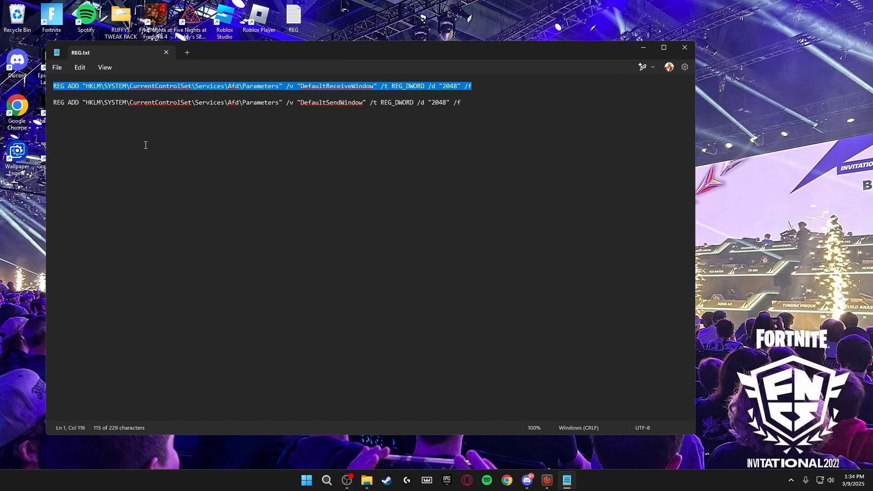
{"action": "left_click", "coordinate": [663, 47]}
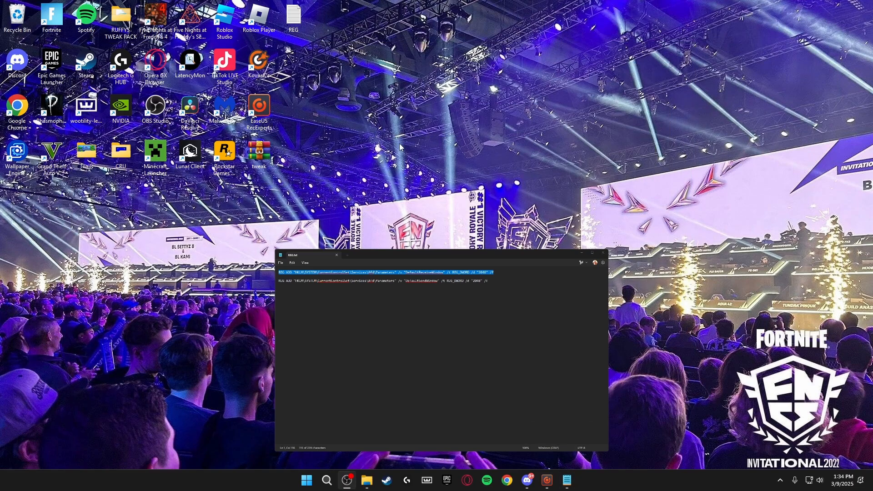
{"action": "left_click", "coordinate": [326, 480]}
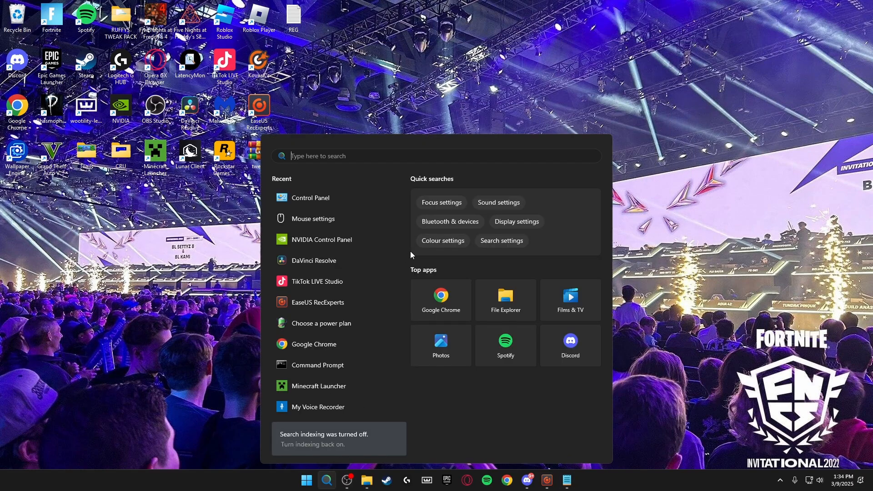
{"action": "type", "text": "powe"}
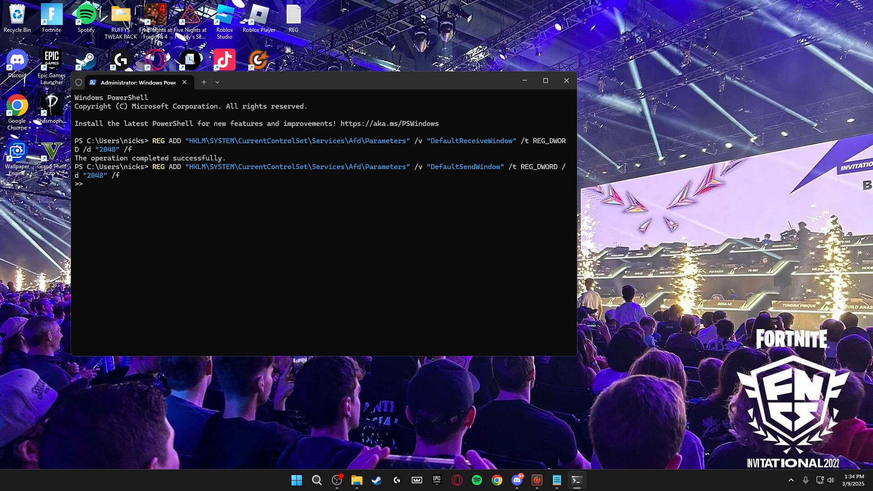
{"action": "key", "text": "Return"}
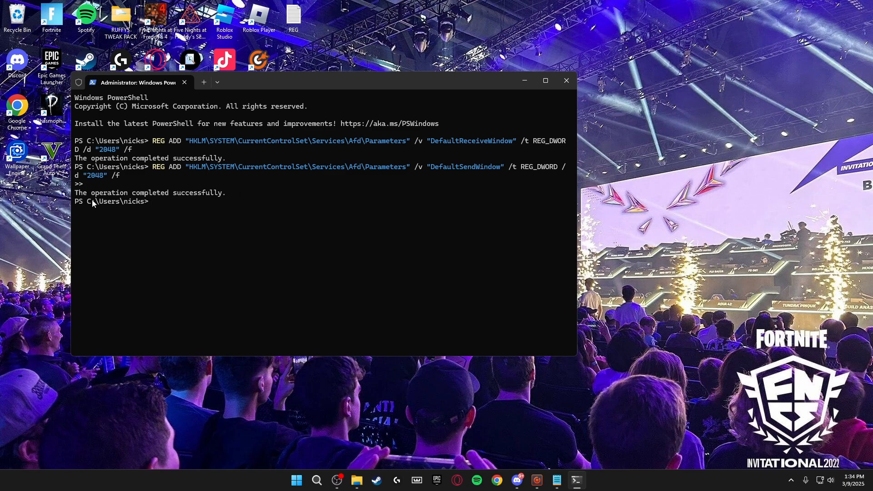
{"action": "mouse_move", "coordinate": [257, 162]}
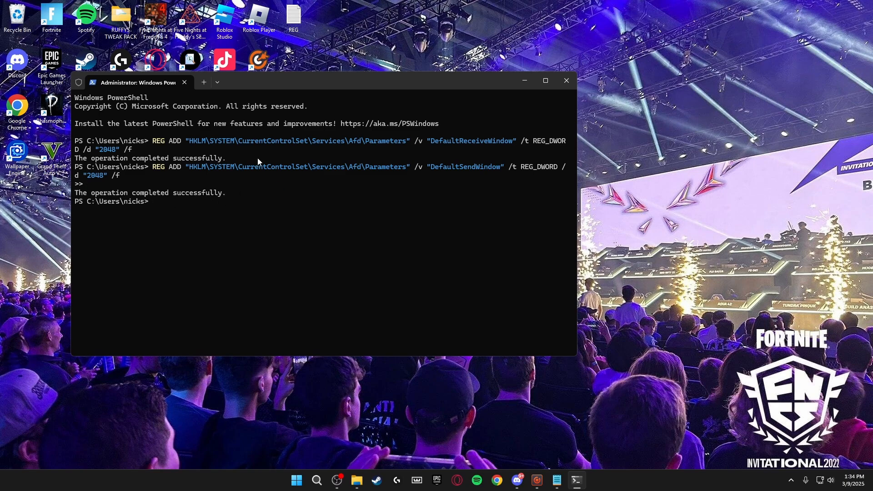
{"action": "mouse_move", "coordinate": [142, 170]}
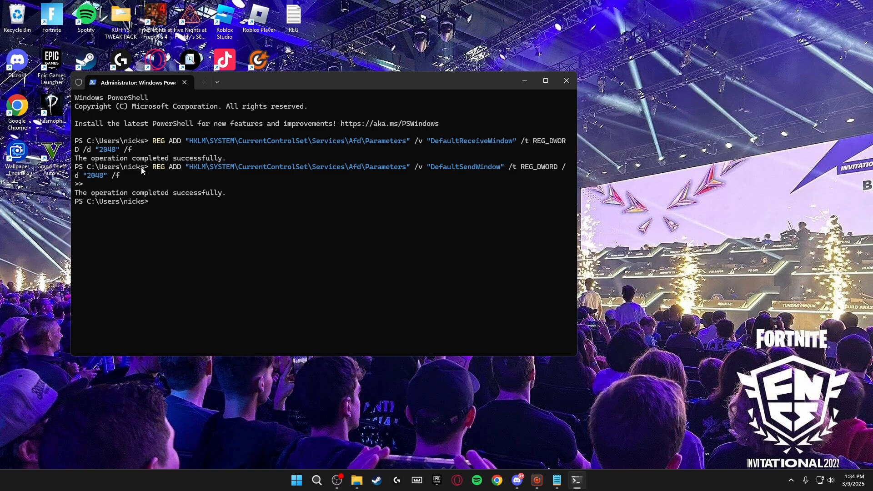
{"action": "mouse_move", "coordinate": [567, 81]}
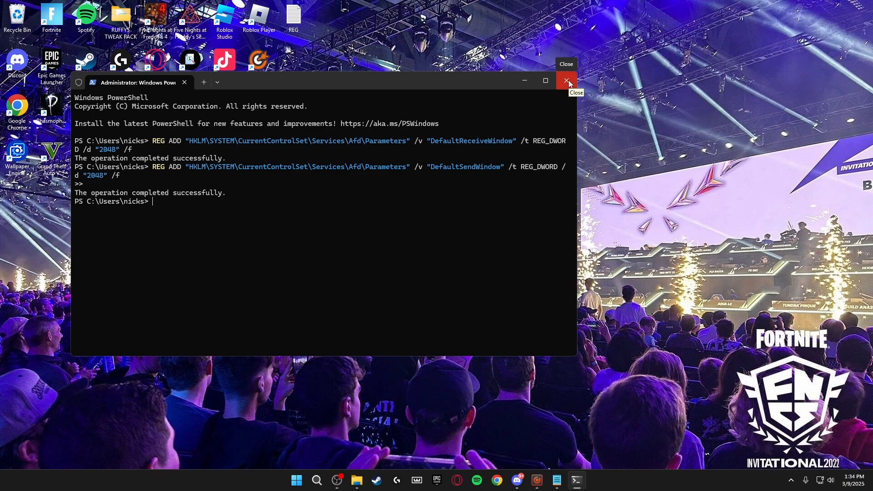
{"action": "left_click", "coordinate": [566, 80]}
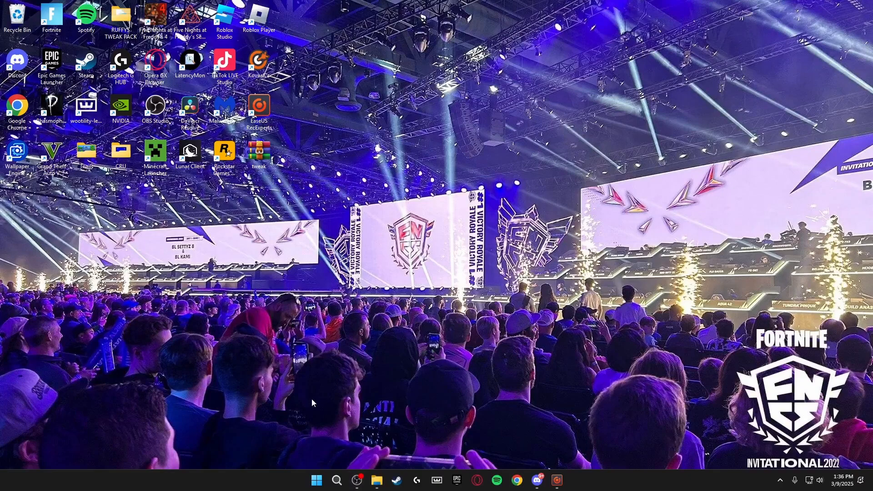
{"action": "mouse_move", "coordinate": [300, 270]}
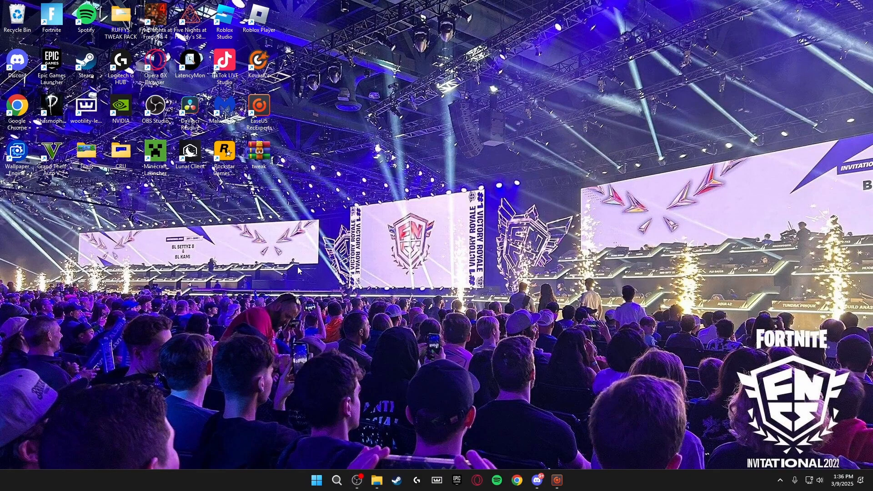
{"action": "mouse_move", "coordinate": [287, 327]}
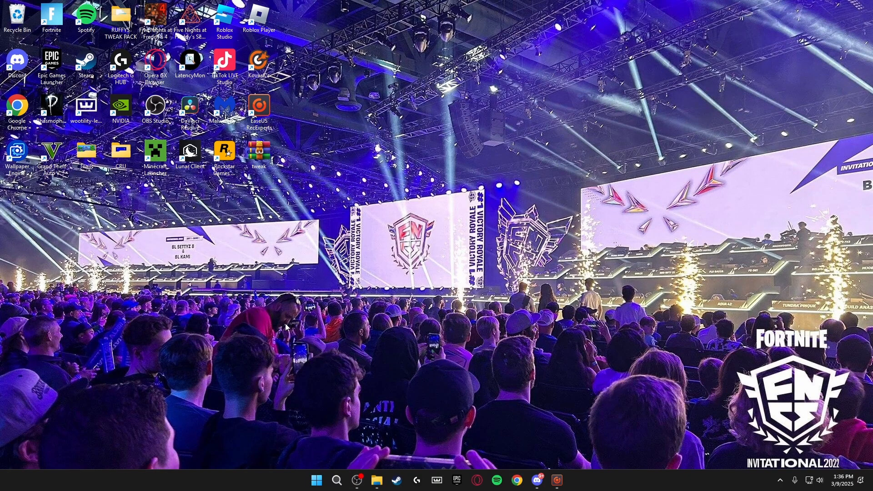
Open the Intel I219-V Ethernet adapter's device properties from Network and Sharing Centre.
{"action": "left_click", "coordinate": [337, 480]}
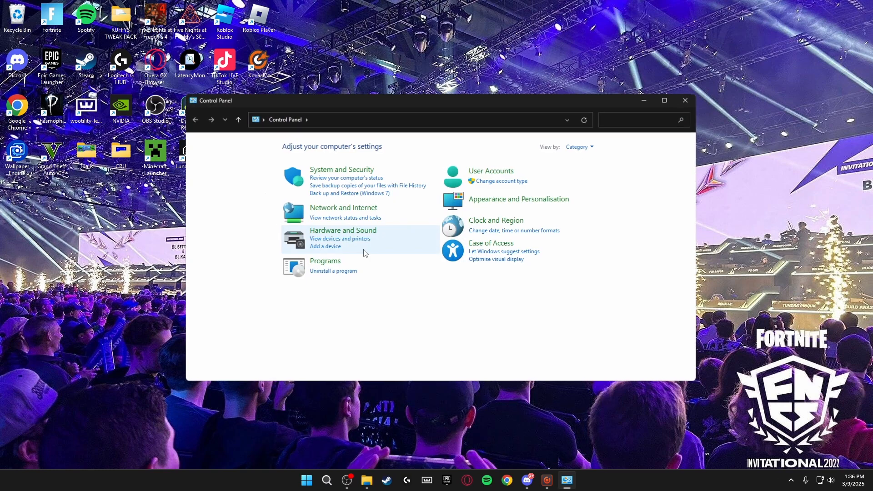
{"action": "left_click", "coordinate": [343, 208]}
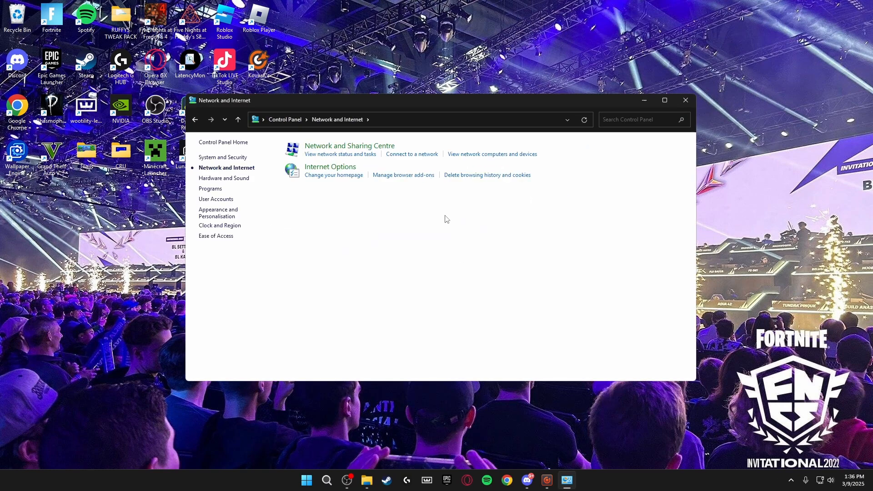
{"action": "left_click", "coordinate": [349, 146]}
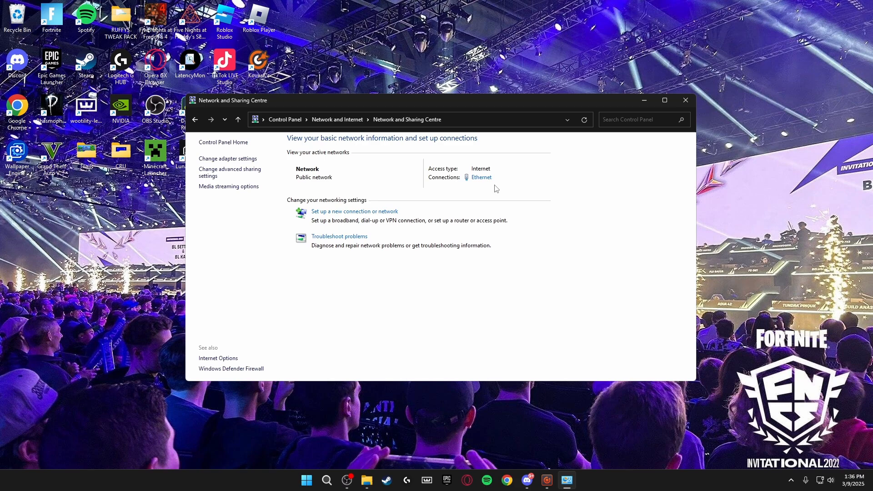
{"action": "left_click", "coordinate": [480, 177]}
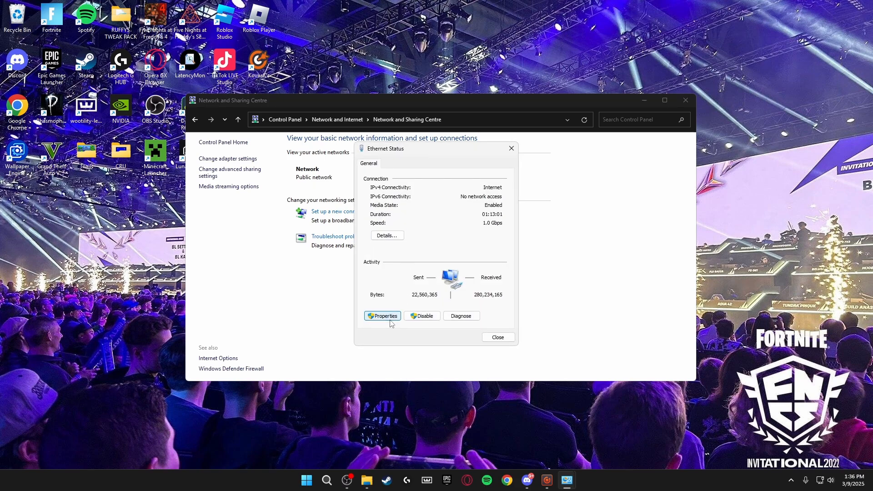
{"action": "left_click", "coordinate": [382, 315]}
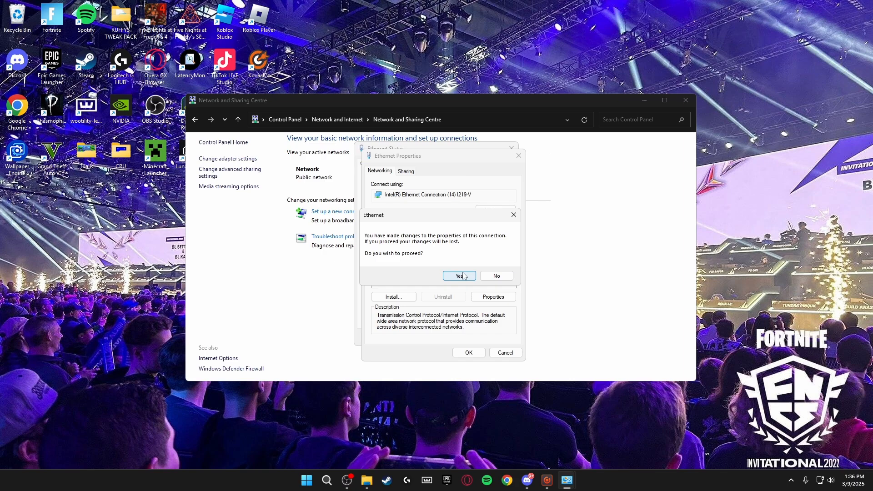
{"action": "left_click", "coordinate": [458, 275]}
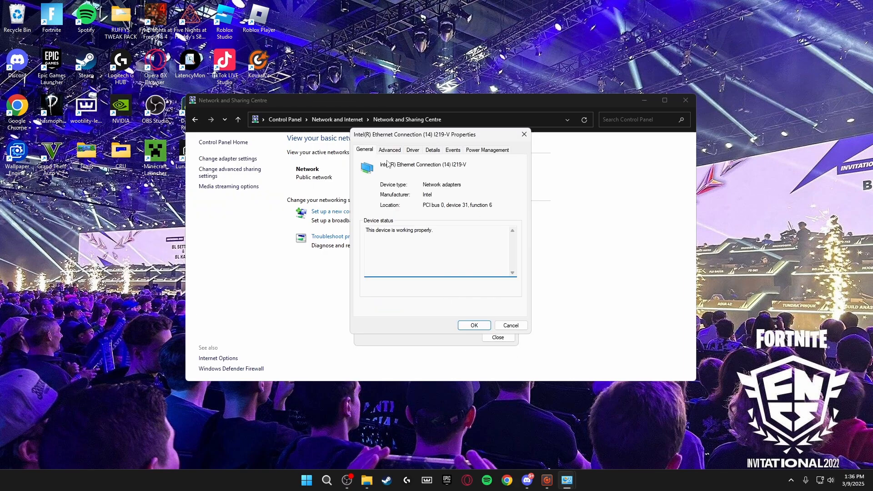
On the Advanced tab, set Energy Efficient Ethernet to Off.
{"action": "left_click", "coordinate": [389, 150]}
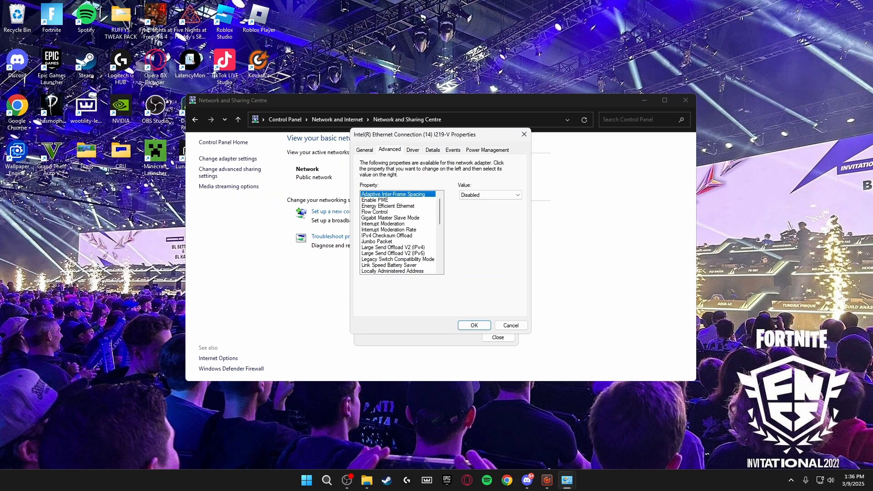
{"action": "left_click", "coordinate": [389, 205]}
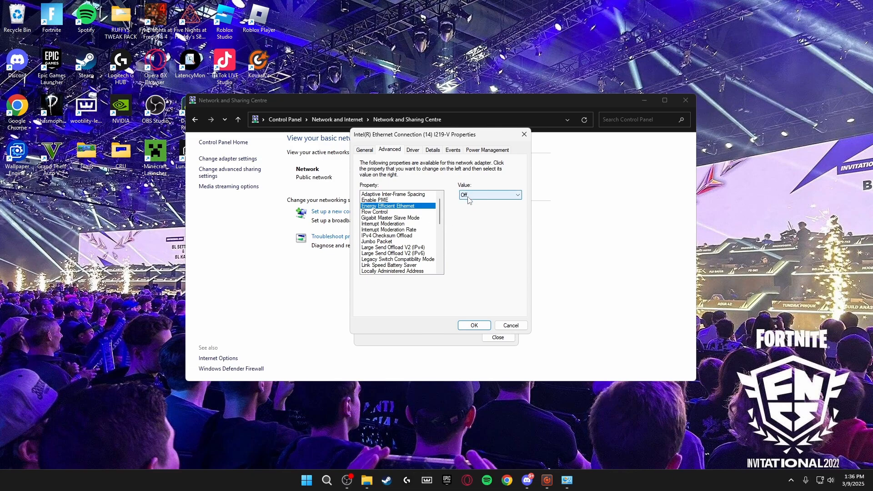
{"action": "left_click", "coordinate": [515, 194]}
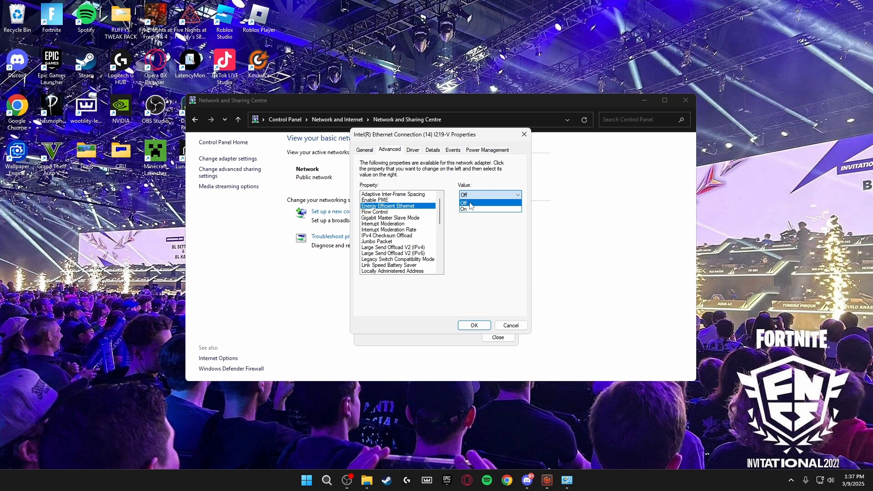
{"action": "left_click", "coordinate": [463, 202]}
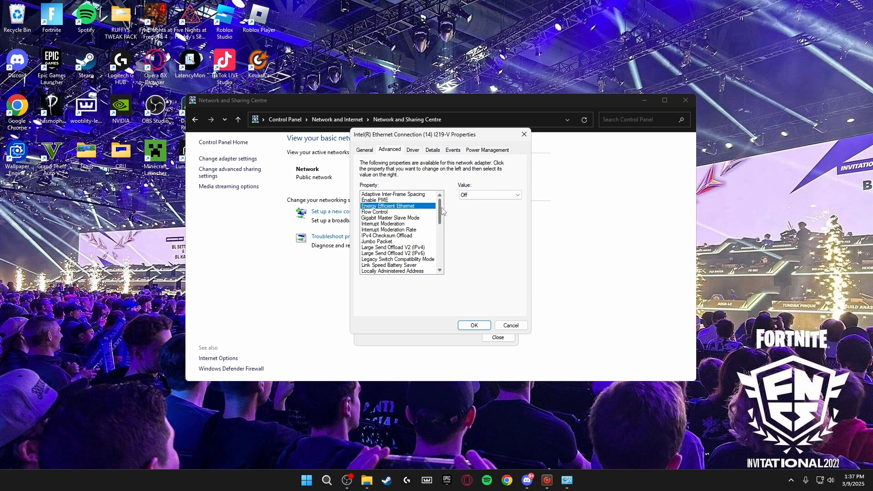
Check Interrupt Moderation and keep Interrupt Moderation Rate at High.
{"action": "left_click", "coordinate": [373, 211]}
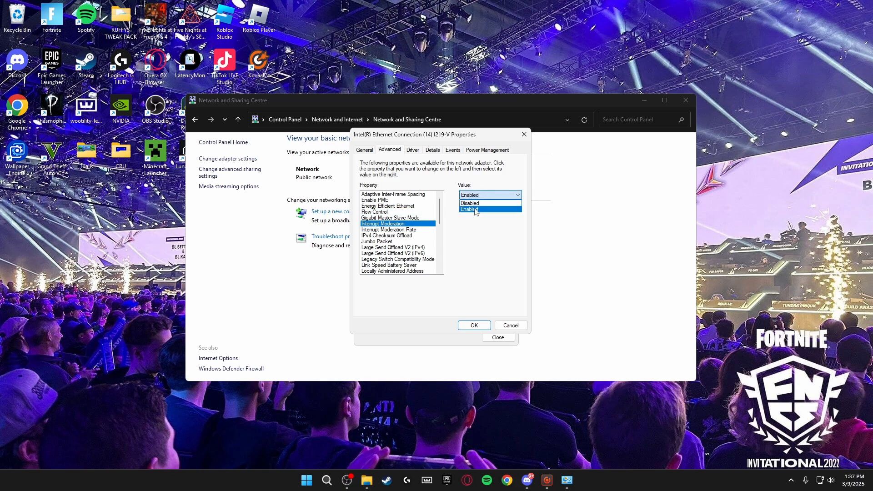
{"action": "left_click", "coordinate": [390, 229]}
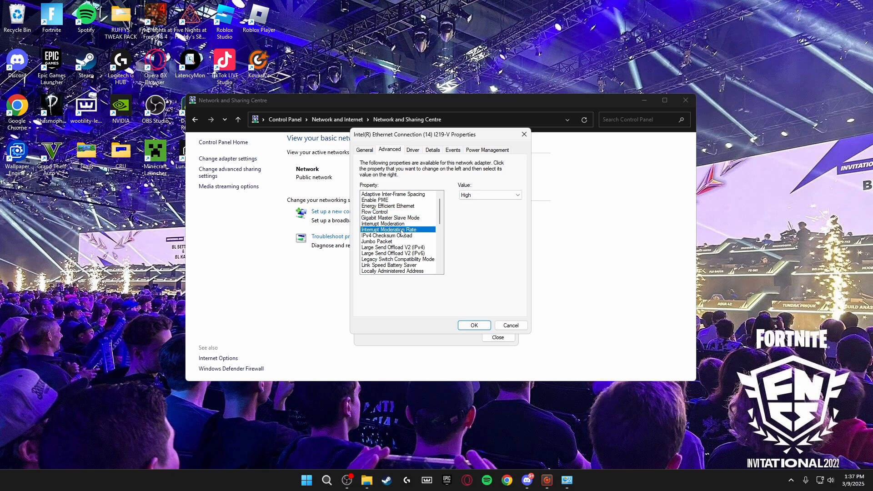
{"action": "left_click", "coordinate": [512, 194]}
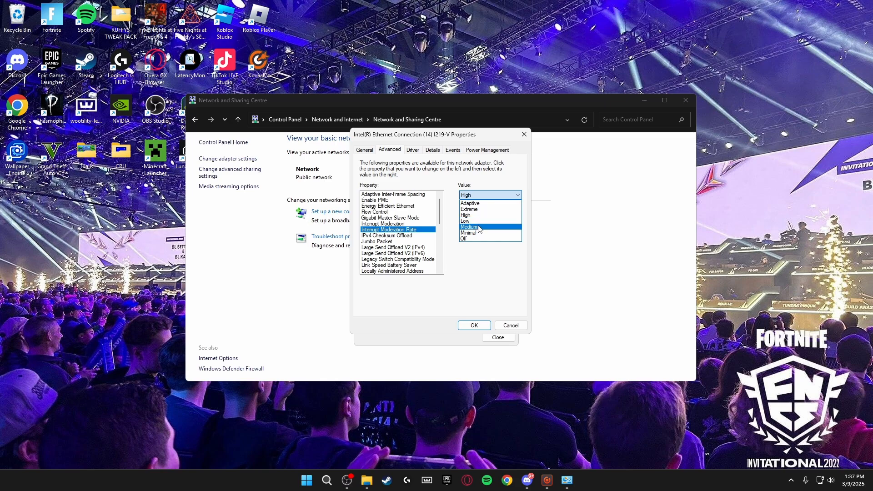
{"action": "left_click", "coordinate": [466, 215]}
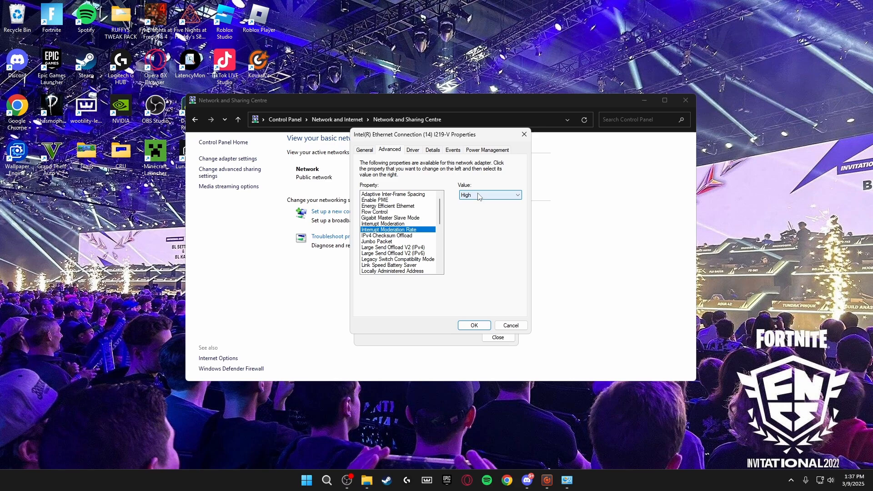
Review IPv4 Checksum Offload and Large Send Offload V2 (IPv4, IPv6), all Disabled.
{"action": "left_click", "coordinate": [386, 235]}
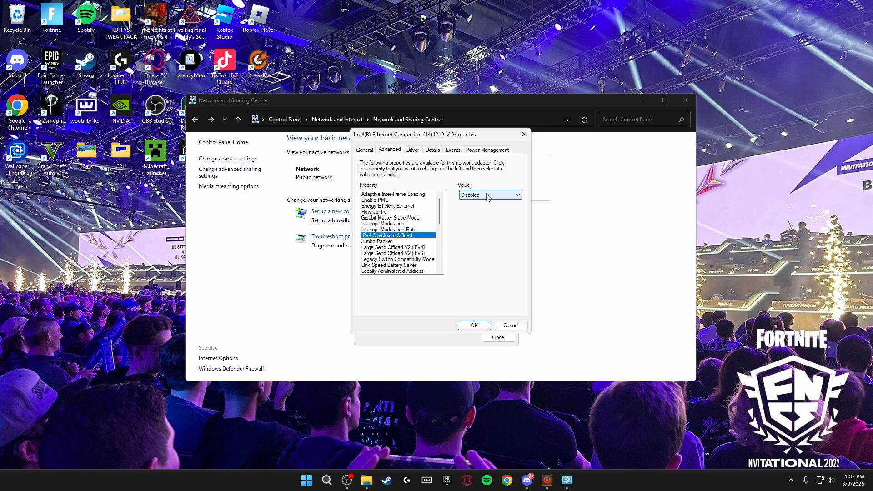
{"action": "left_click", "coordinate": [396, 247]}
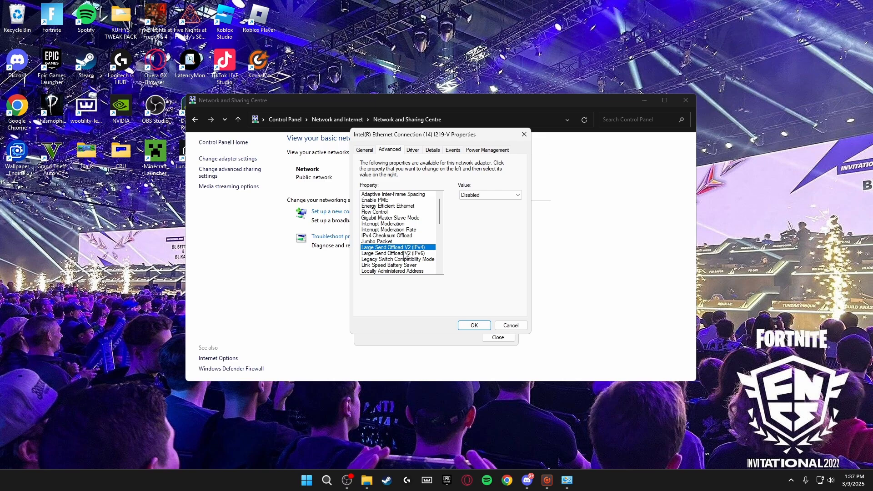
{"action": "left_click", "coordinate": [395, 253]}
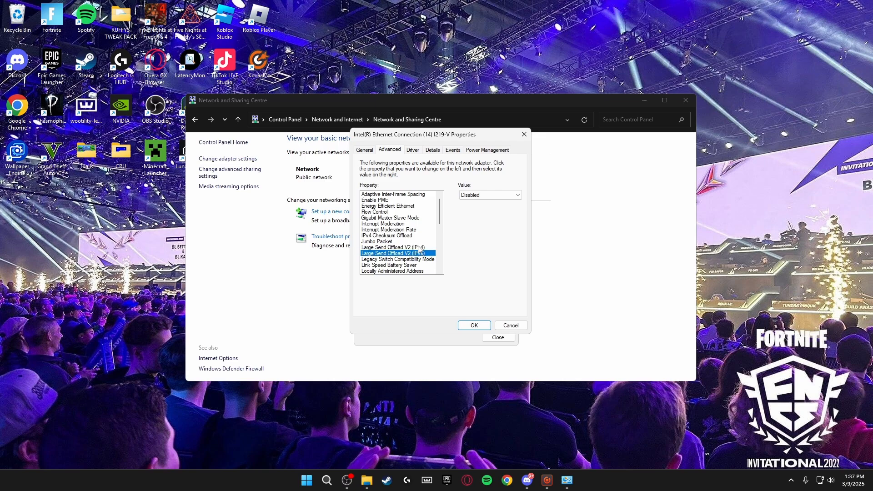
Set Speed & Duplex to 1.0 Gbps Full Duplex.
{"action": "scroll", "scroll_direction": "down", "scroll_amount": 3}
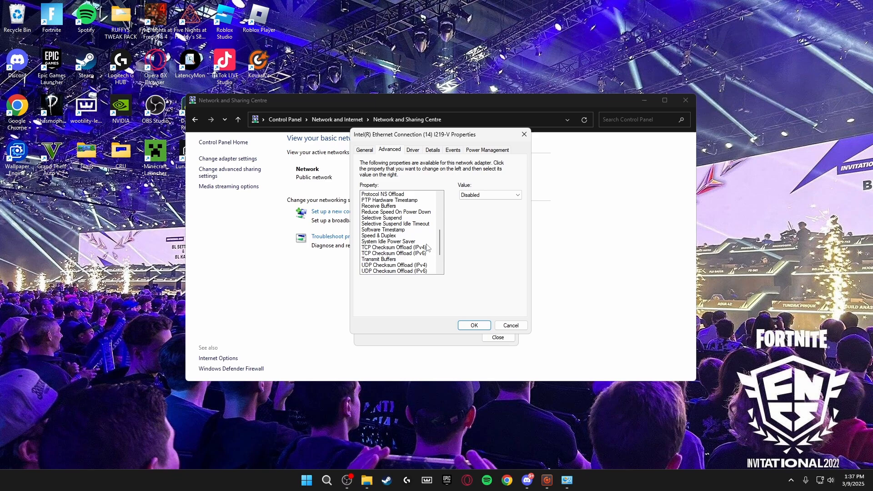
{"action": "left_click", "coordinate": [379, 235]}
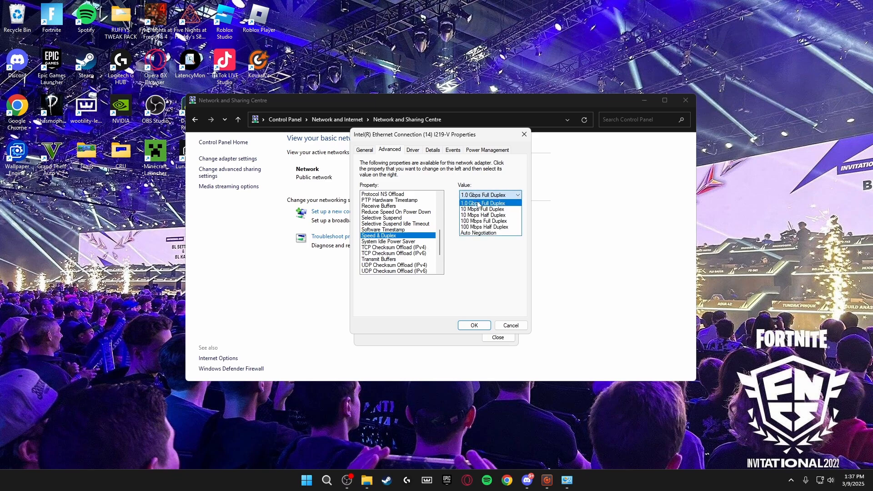
{"action": "left_click", "coordinate": [489, 202]}
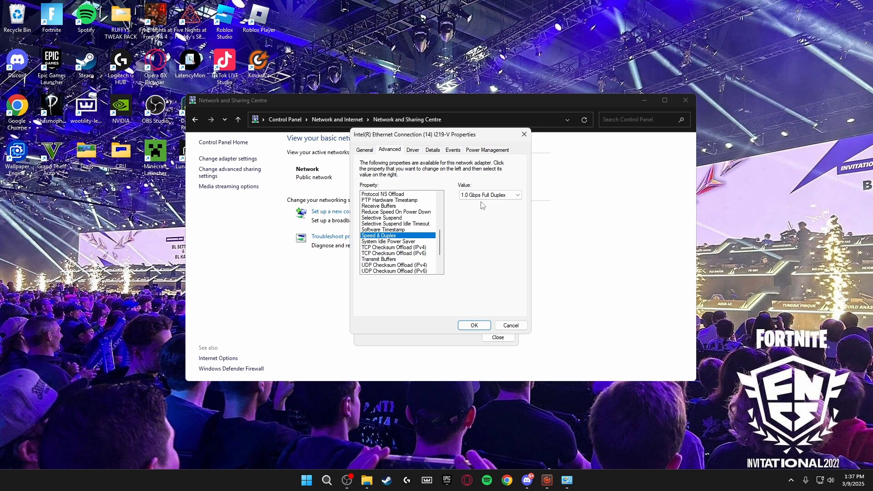
Review TCP/UDP Checksum Offloads and Wake on Magic Packet settings, all Disabled.
{"action": "scroll", "scroll_direction": "down", "scroll_amount": 3}
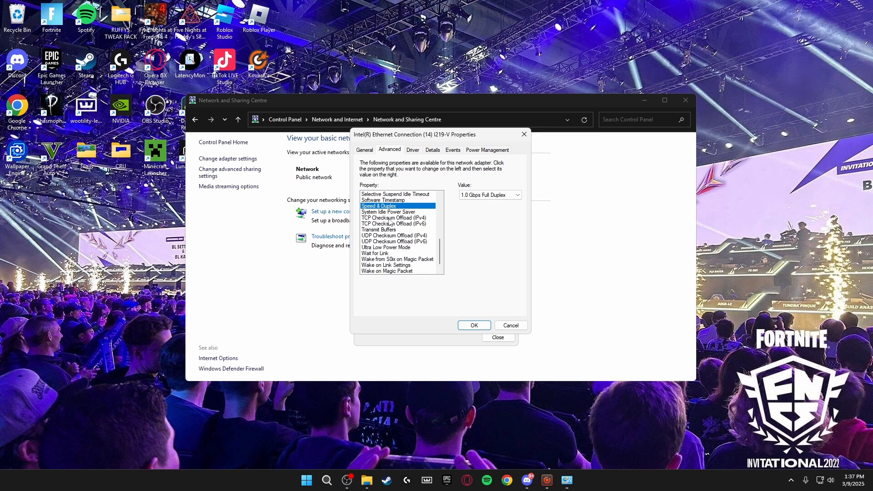
{"action": "left_click", "coordinate": [392, 217]}
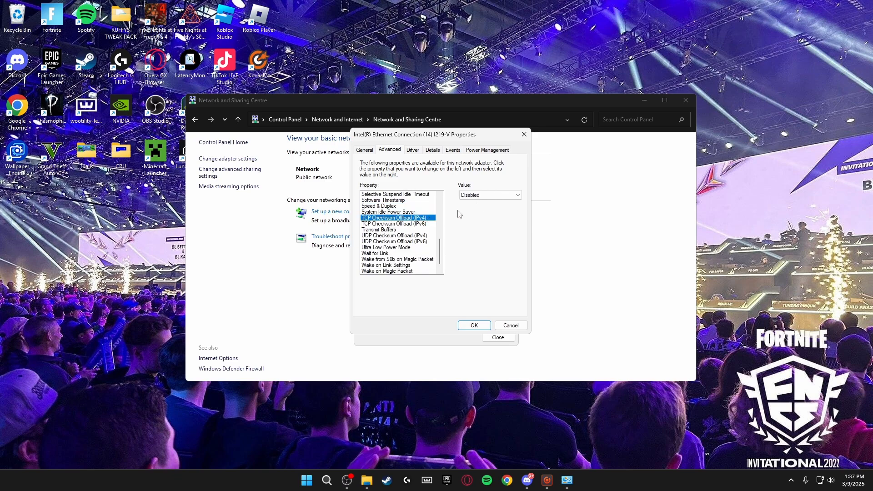
{"action": "left_click", "coordinate": [394, 224]}
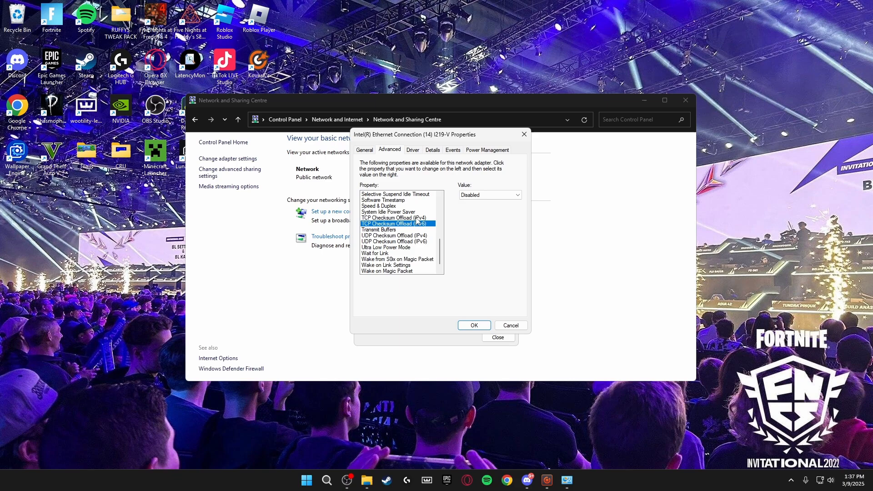
{"action": "left_click", "coordinate": [395, 236]}
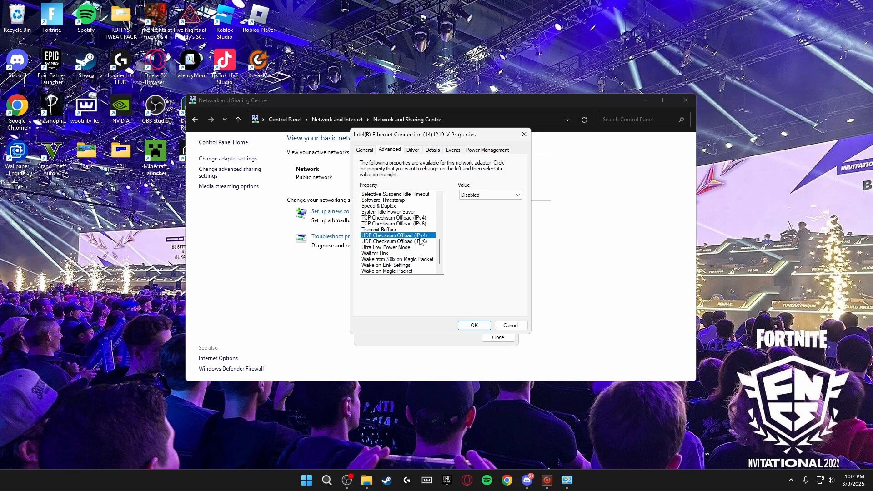
{"action": "left_click", "coordinate": [393, 241]}
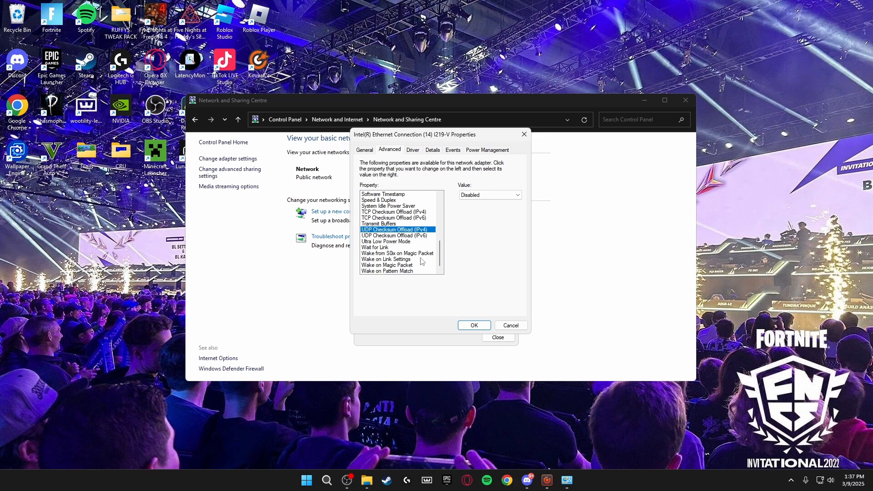
{"action": "left_click", "coordinate": [398, 253]}
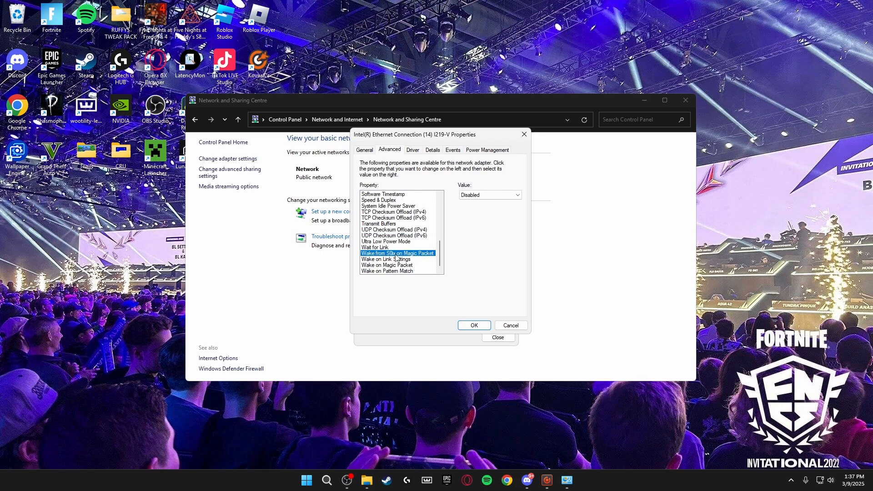
{"action": "left_click", "coordinate": [387, 265]}
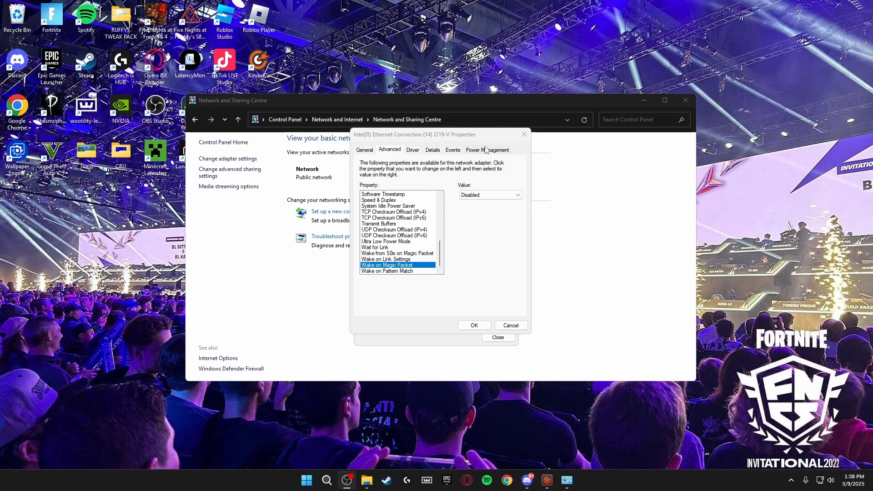
Confirm the adapter's power-saving option is unchecked and close the Network and Sharing Centre.
{"action": "left_click", "coordinate": [487, 149]}
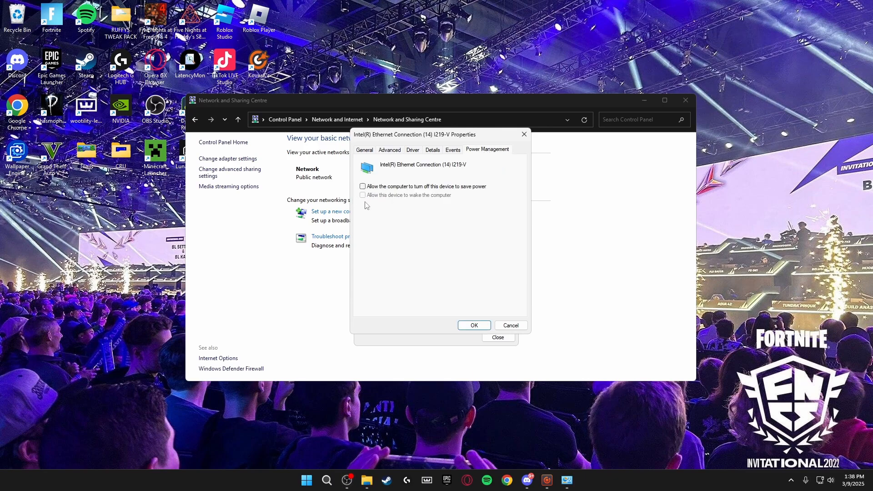
{"action": "mouse_move", "coordinate": [555, 151]}
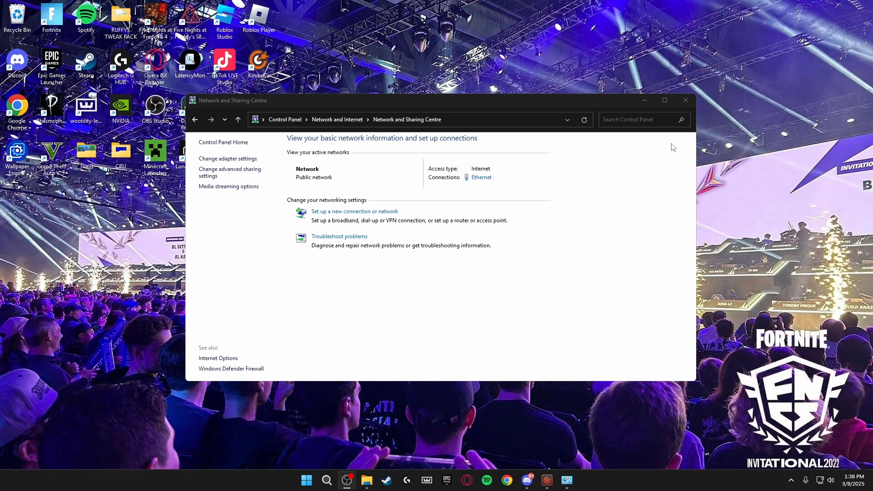
{"action": "left_click", "coordinate": [686, 100]}
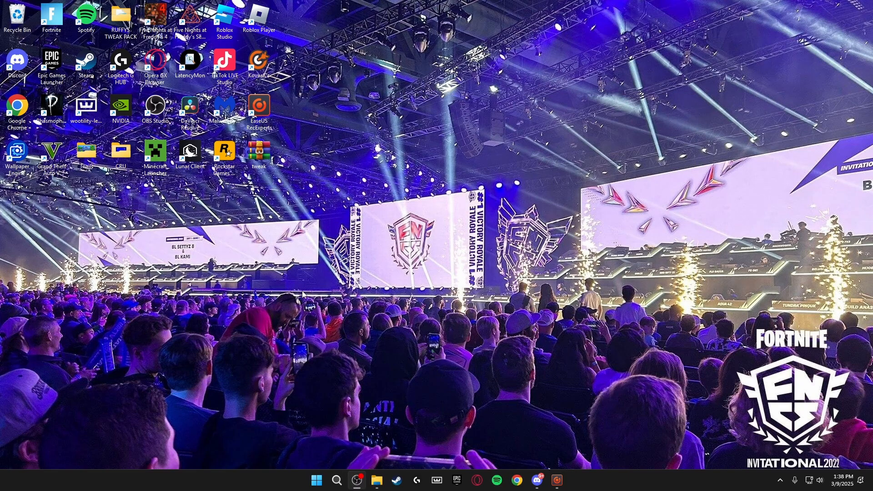